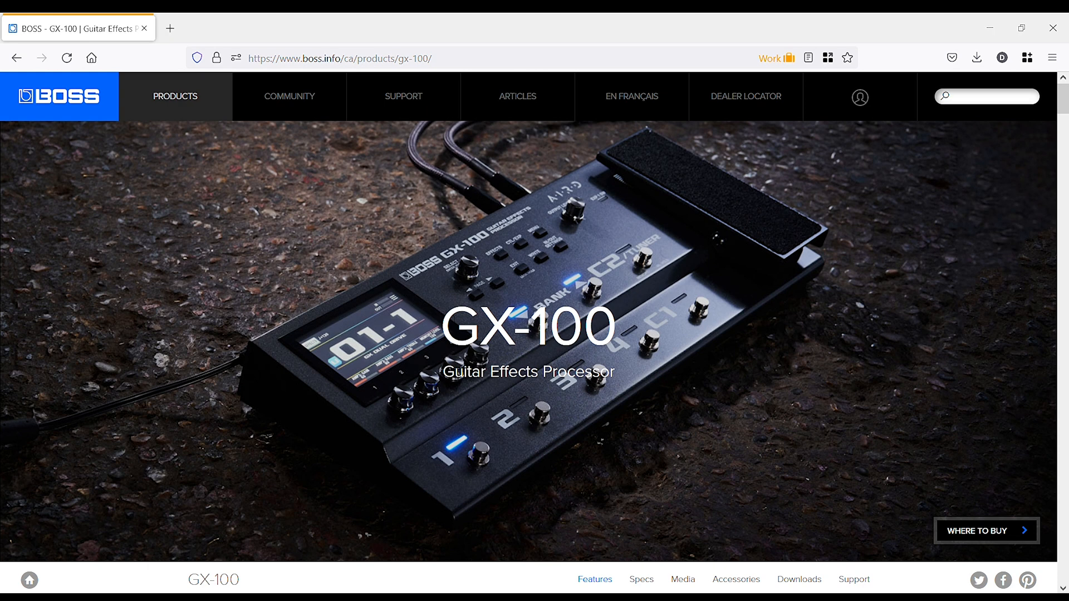
Navigate to the GX-100 Downloads section and the Tone Studio for Windows download page.
scroll("down", 3)
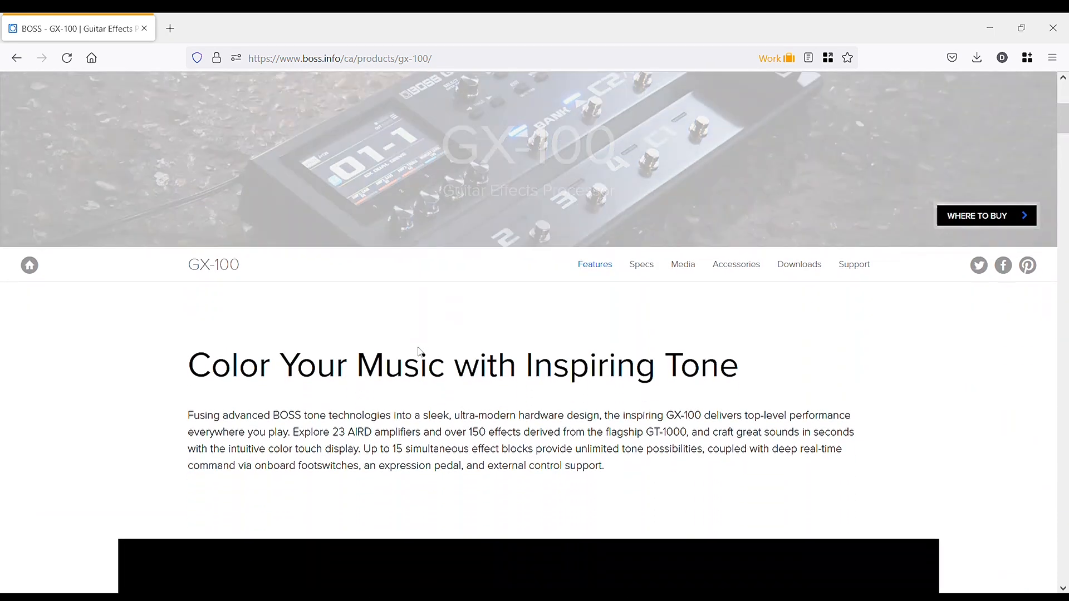
scroll("down", 3)
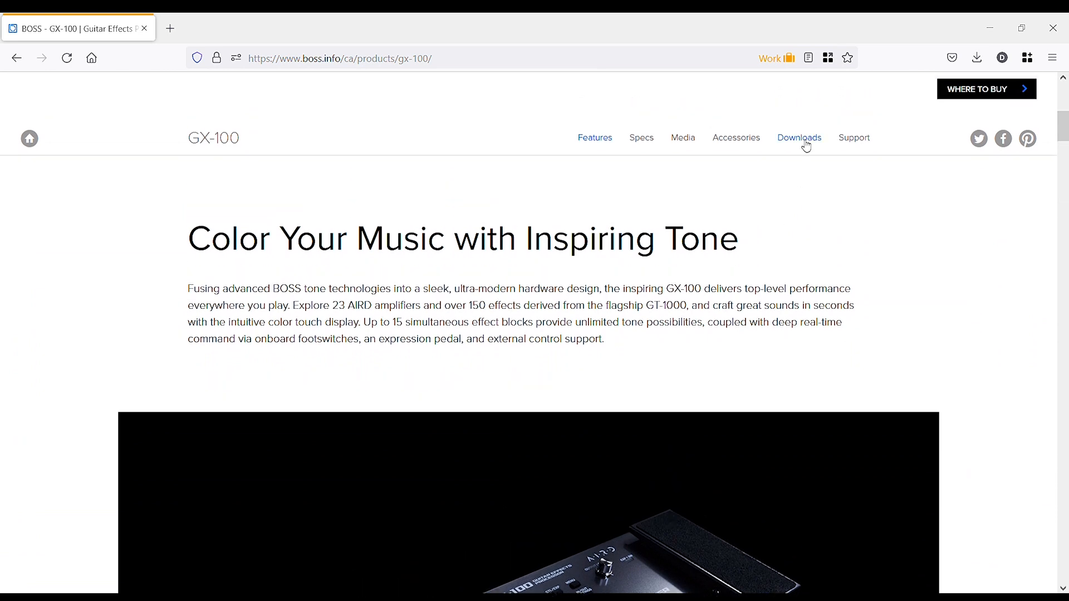
left_click(798, 137)
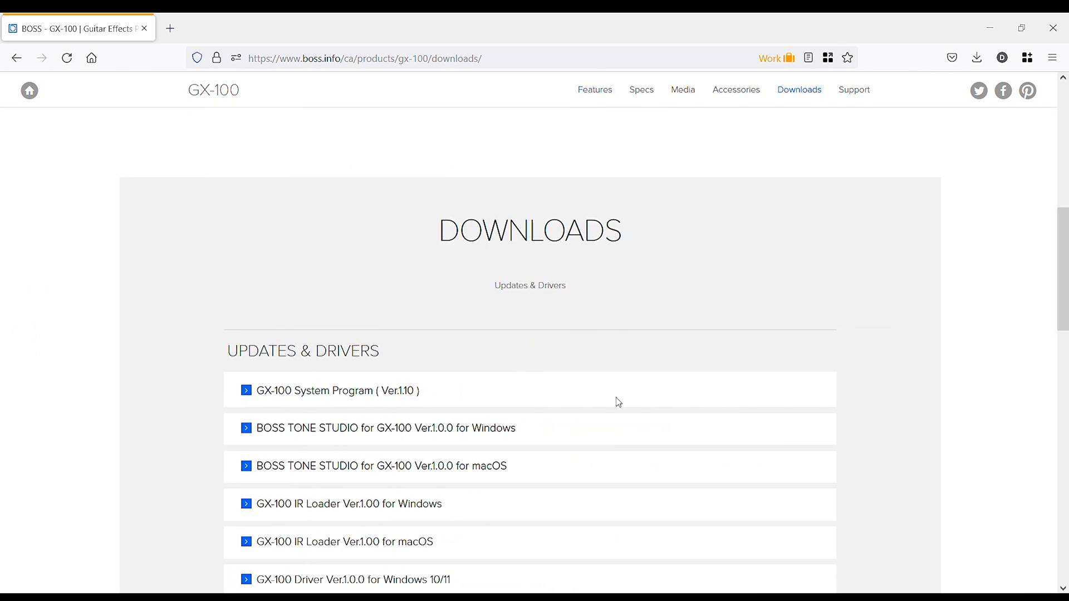
scroll("down", 3)
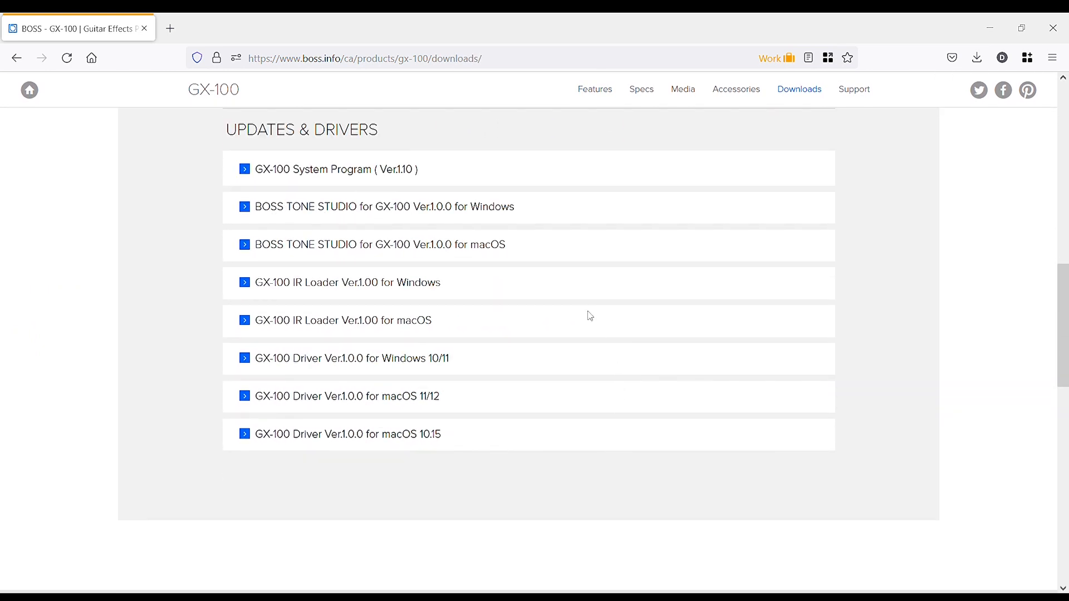
mouse_move(436, 173)
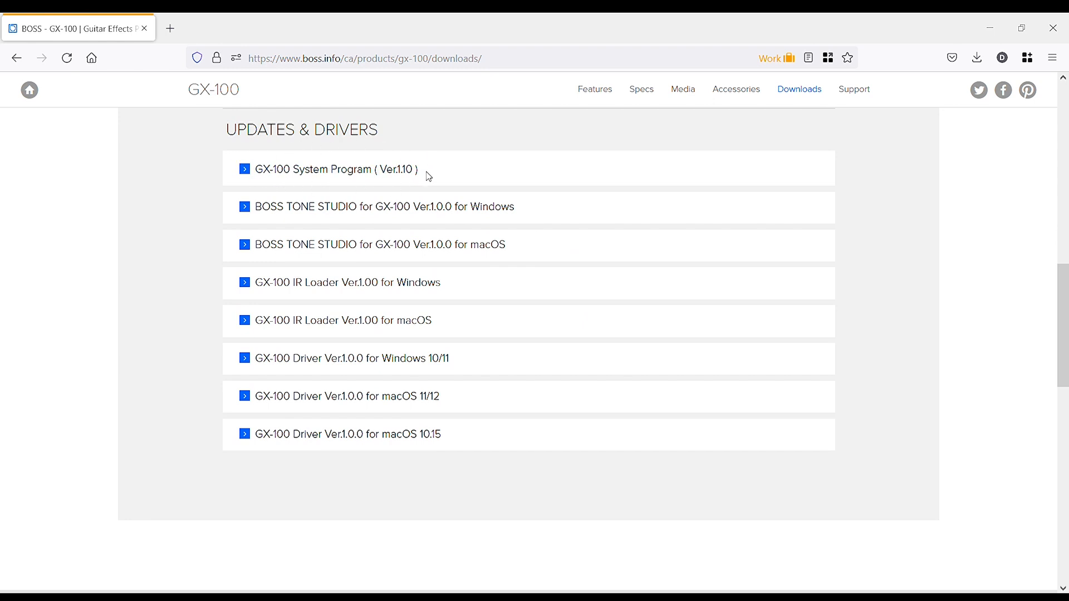
mouse_move(427, 247)
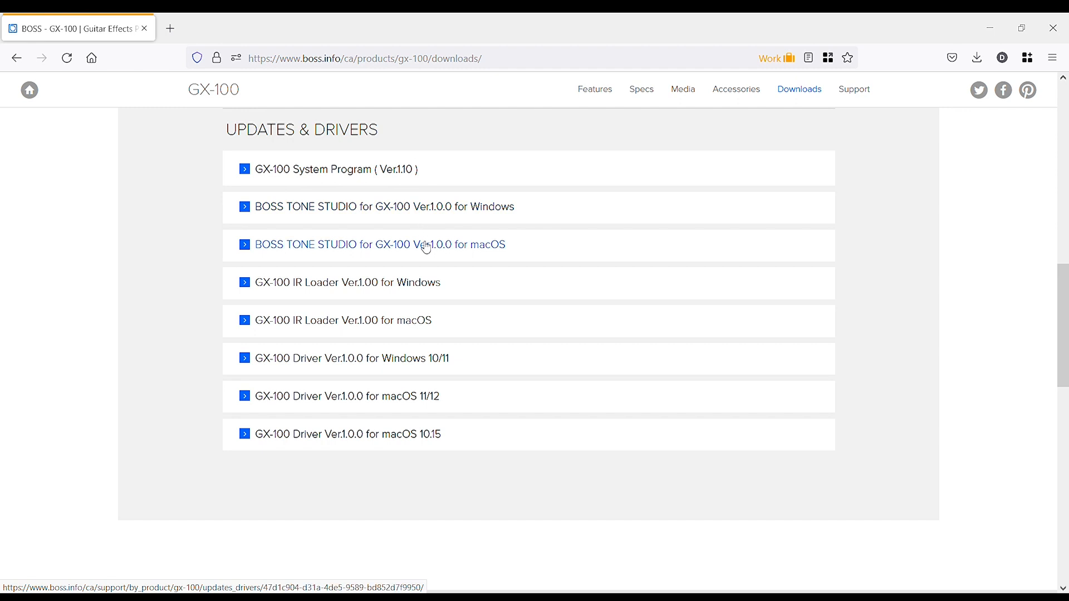
left_click(378, 244)
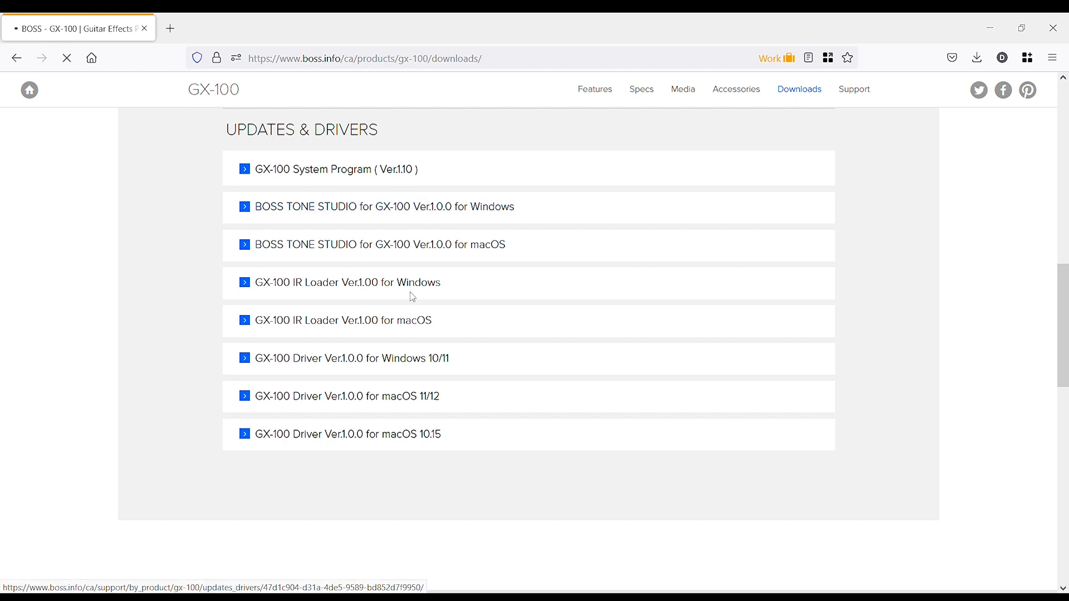
left_click(385, 207)
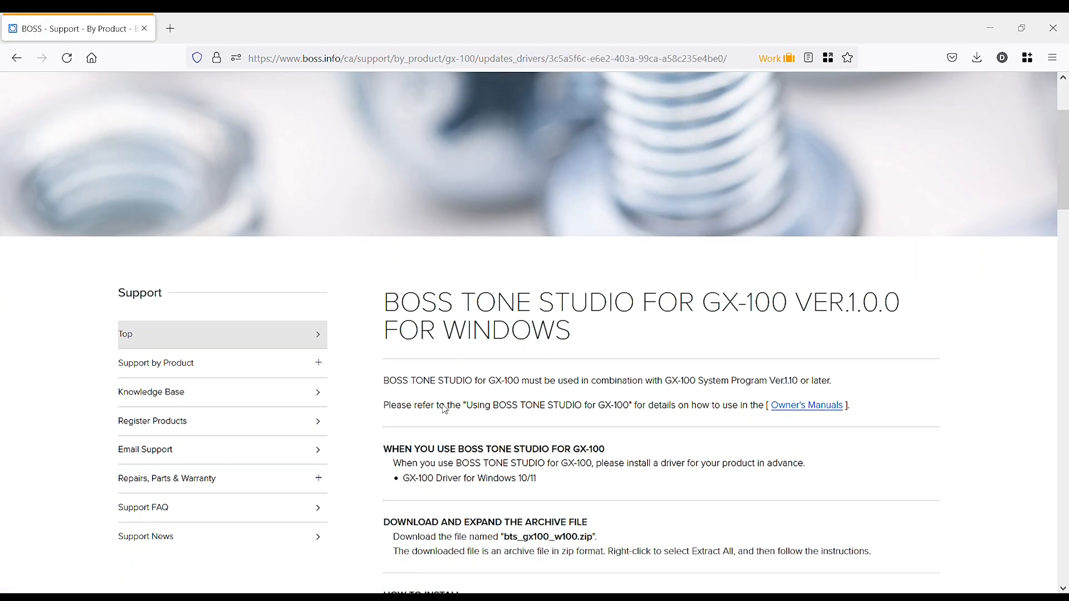
Accept the licence agreement so the Windows installer is ready to download.
scroll("down", 3)
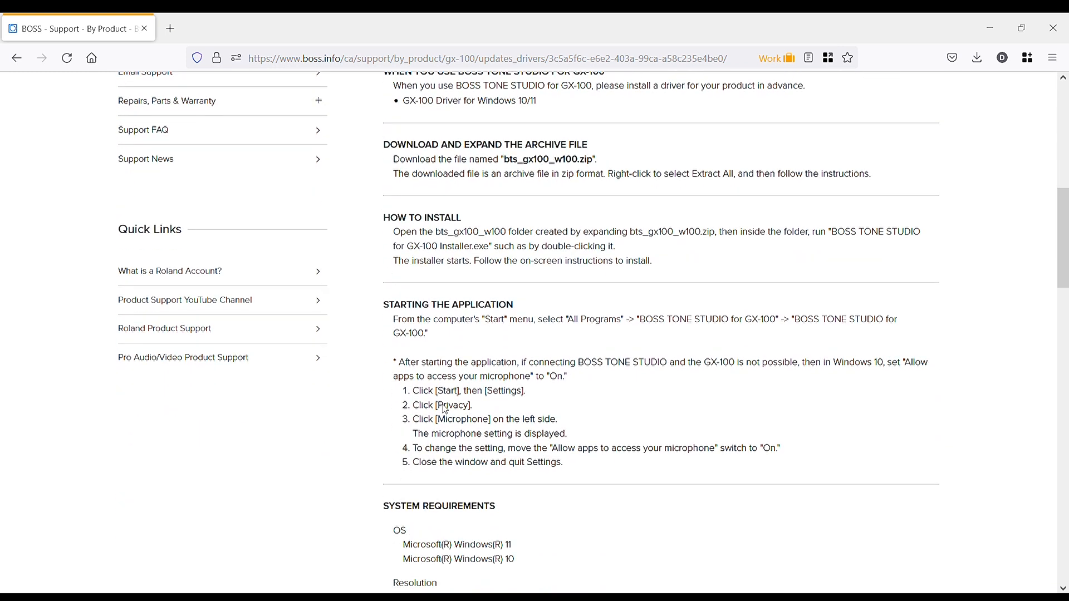
scroll("down", 3)
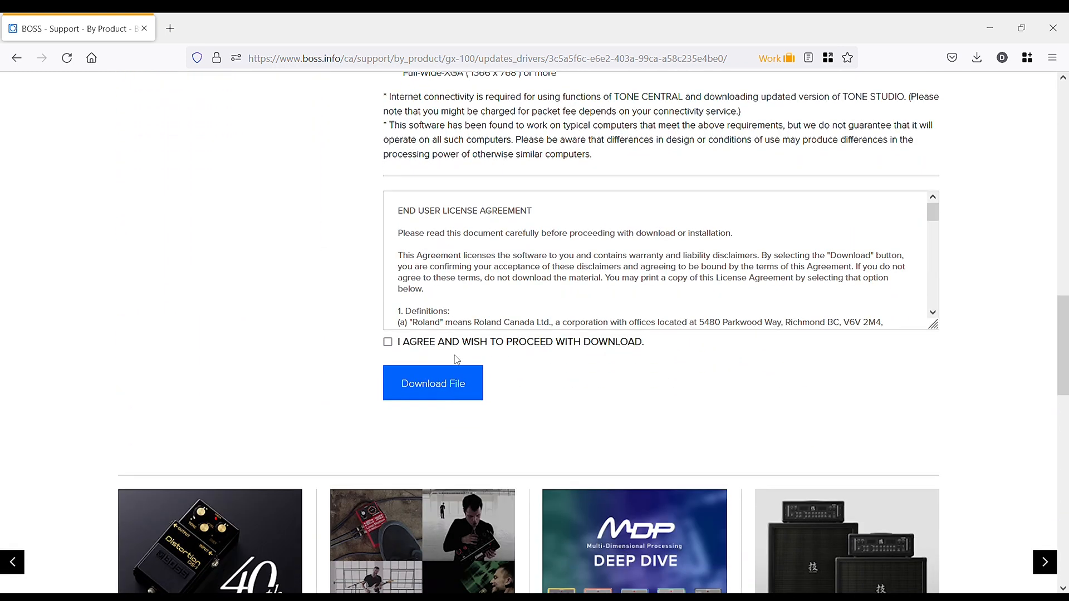
left_click(388, 342)
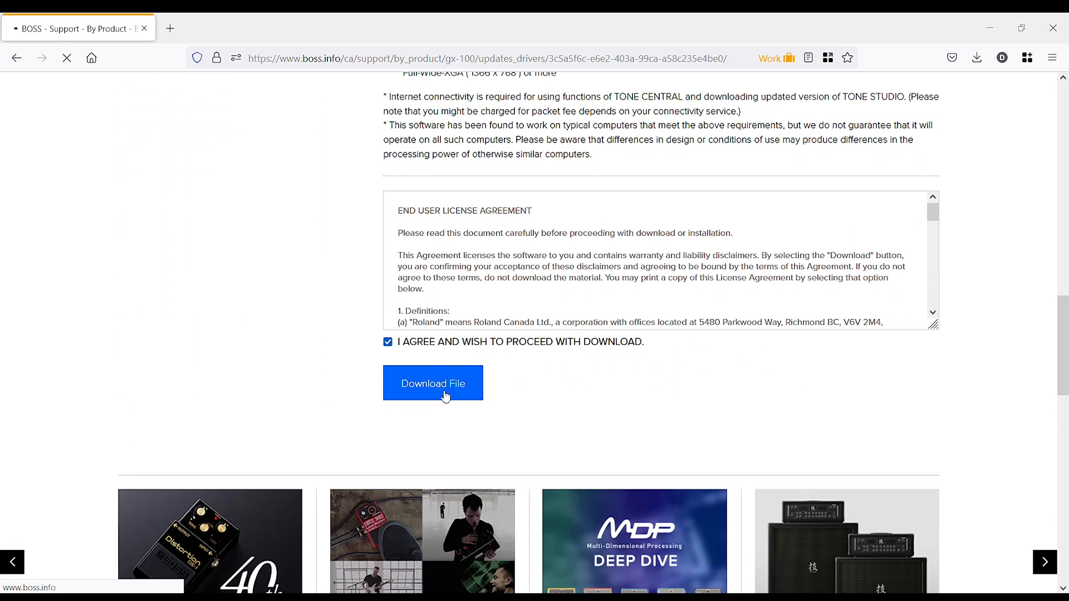
Load the U01-4 JC CLEAN memory, add DEFRET after BOOST and set SENS to 68.
left_click(432, 382)
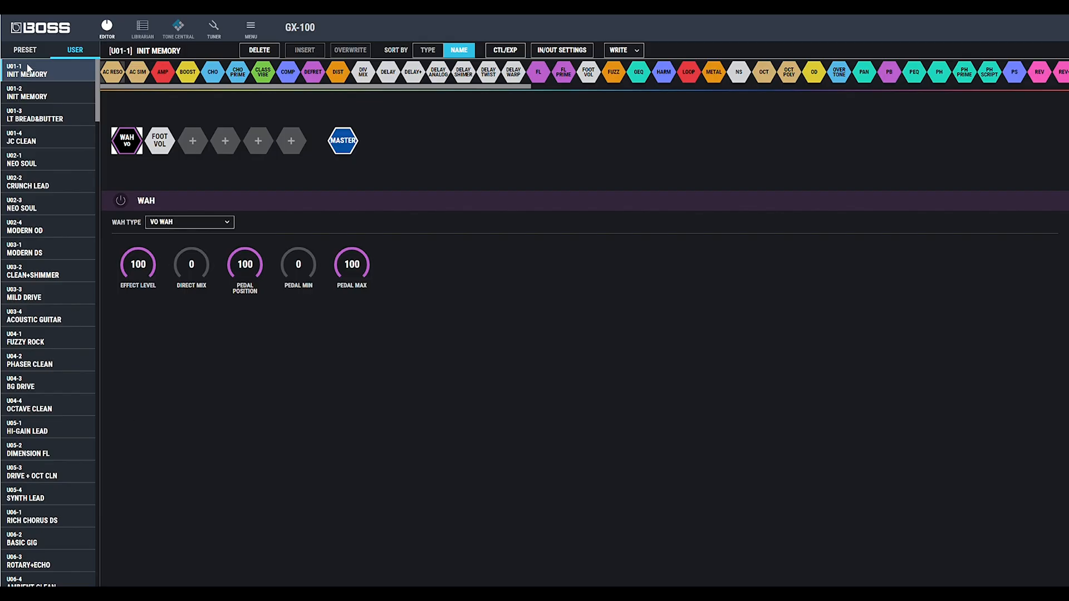
left_click(48, 137)
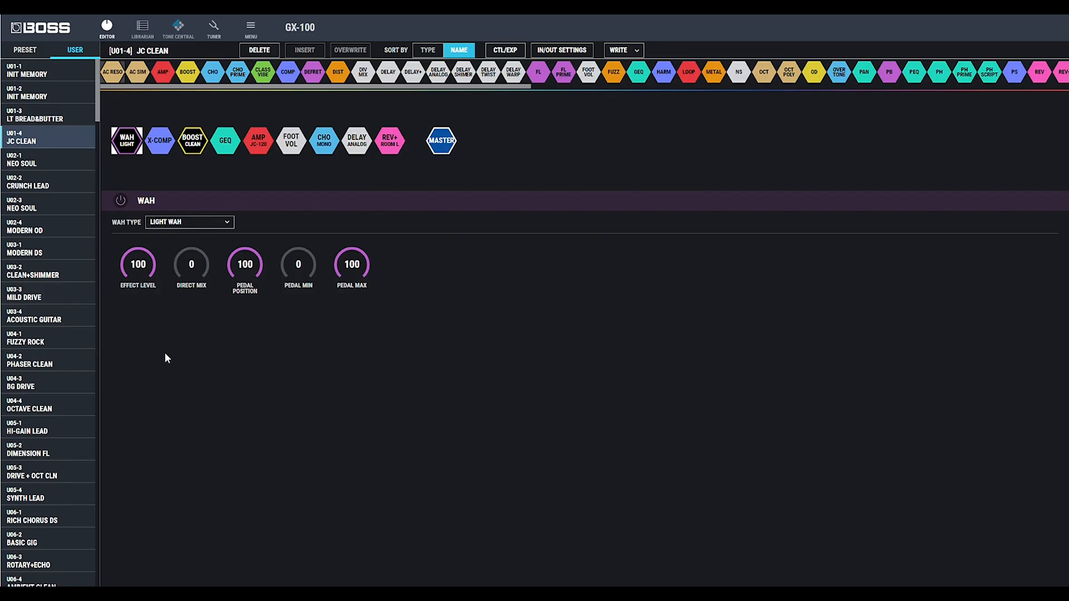
mouse_move(203, 303)
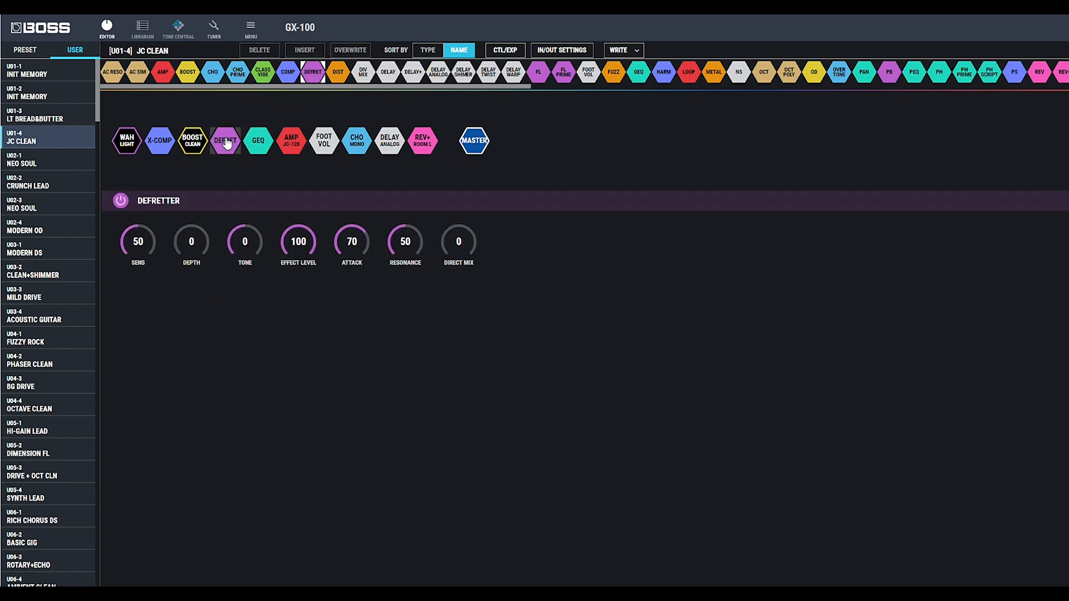
left_click(225, 141)
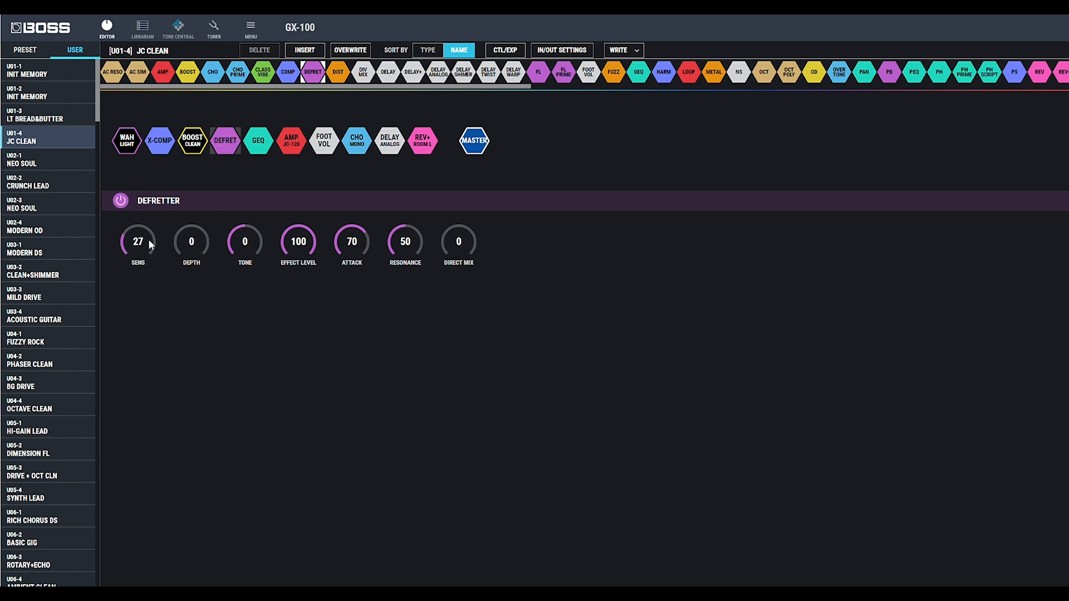
left_click_drag(138, 241, 138, 214)
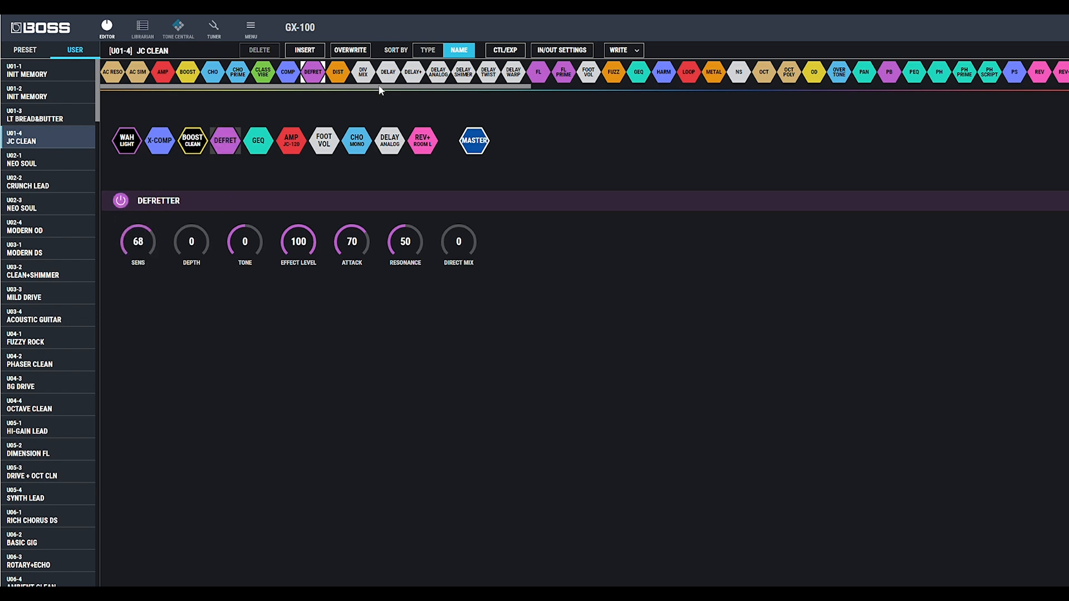
Sort the effect palette by type, briefly by name, then by type again.
left_click(427, 50)
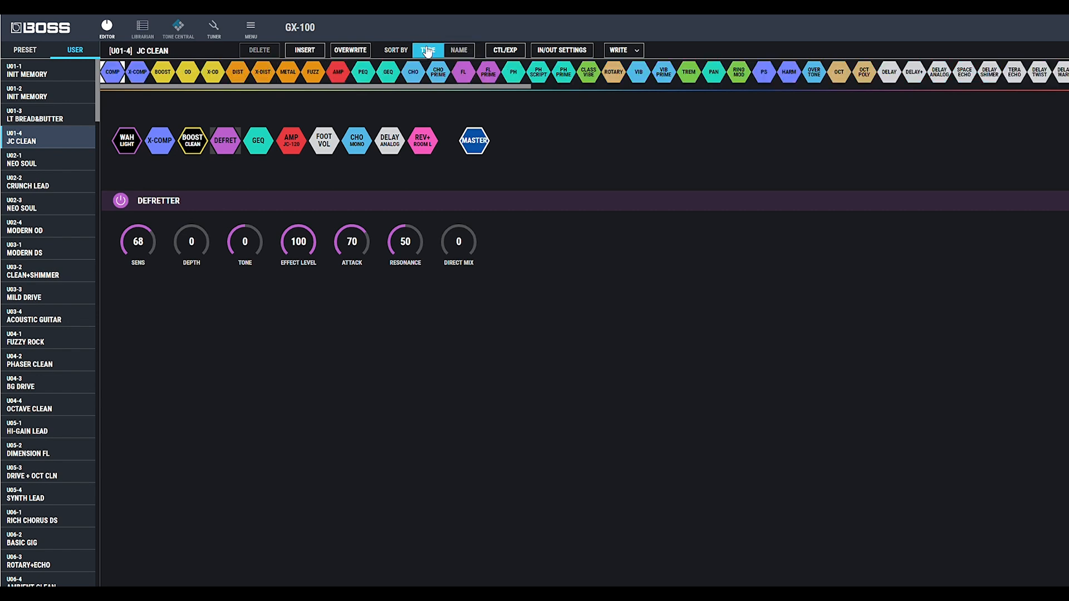
left_click(458, 50)
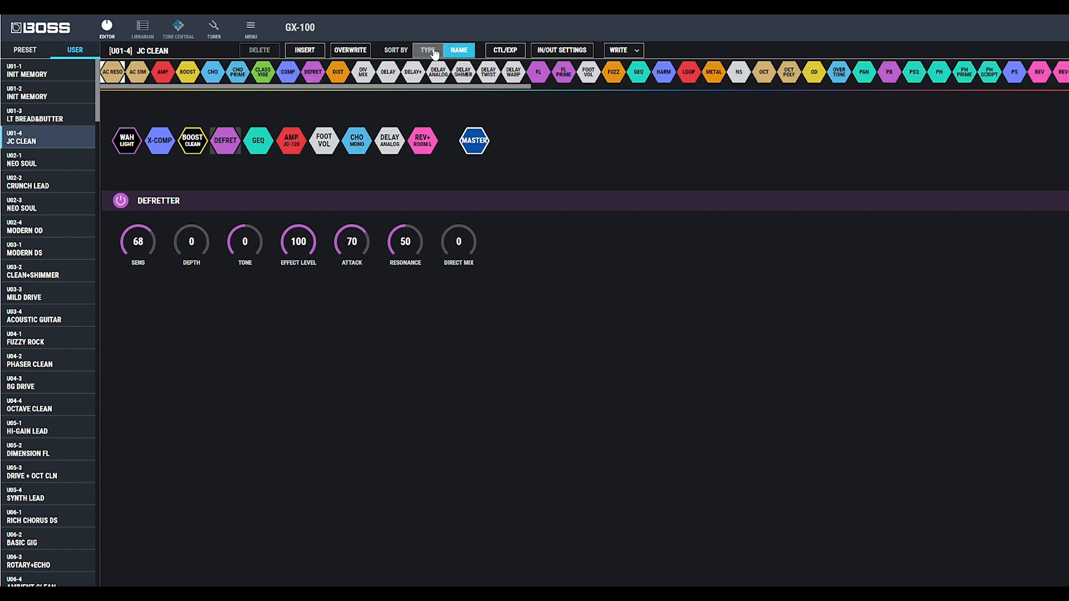
left_click(428, 50)
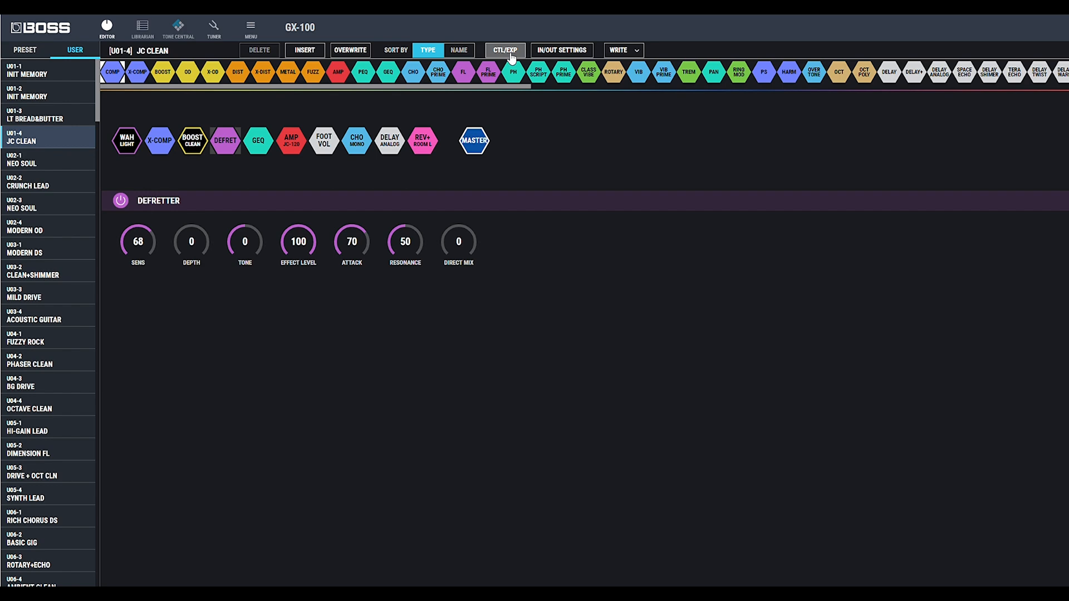
left_click(503, 50)
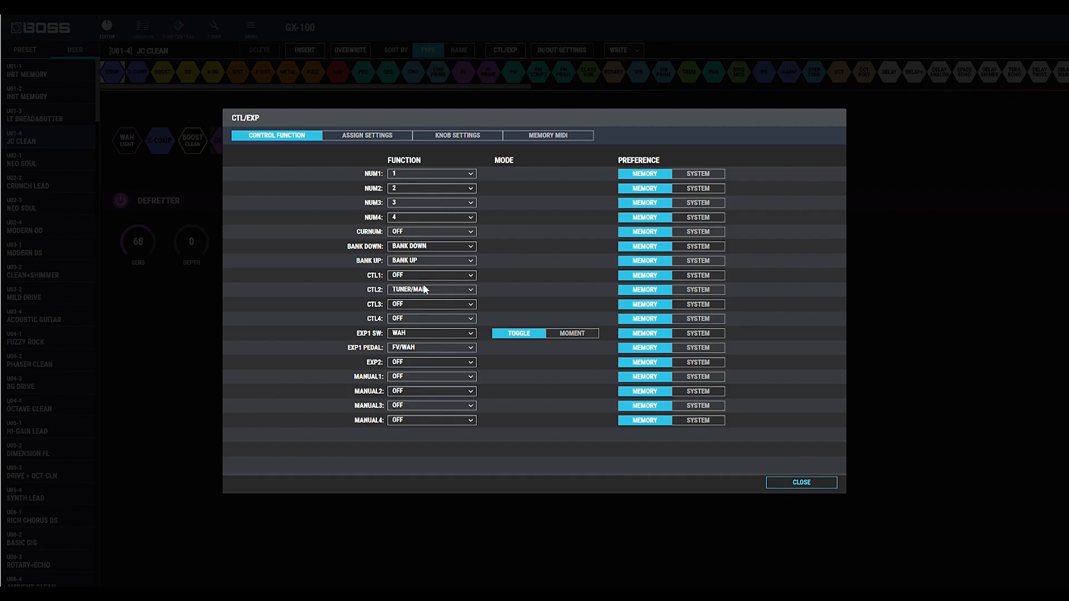
mouse_move(409, 412)
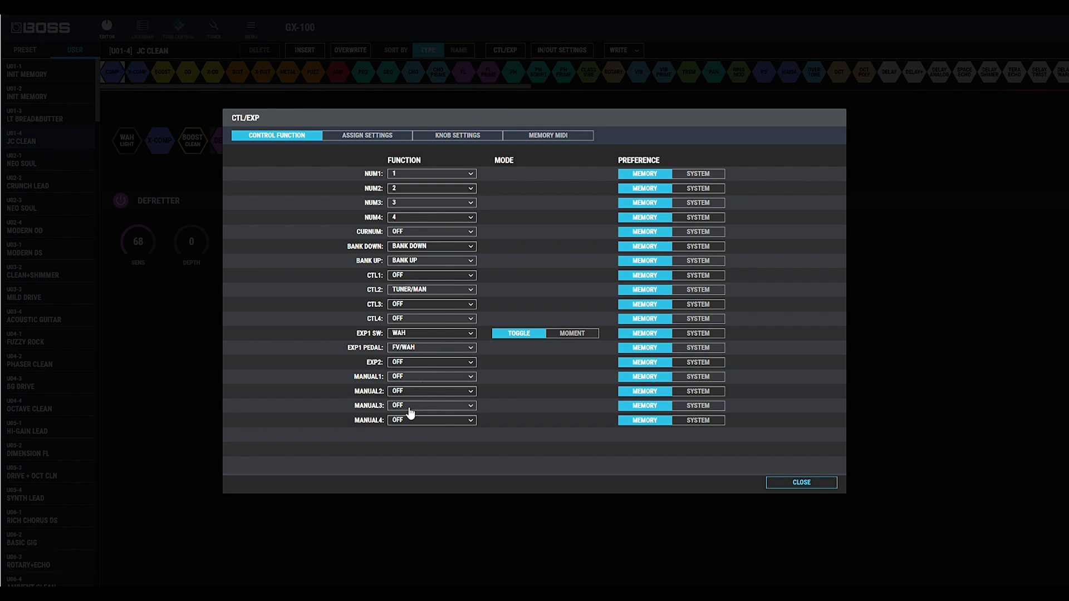
left_click(367, 134)
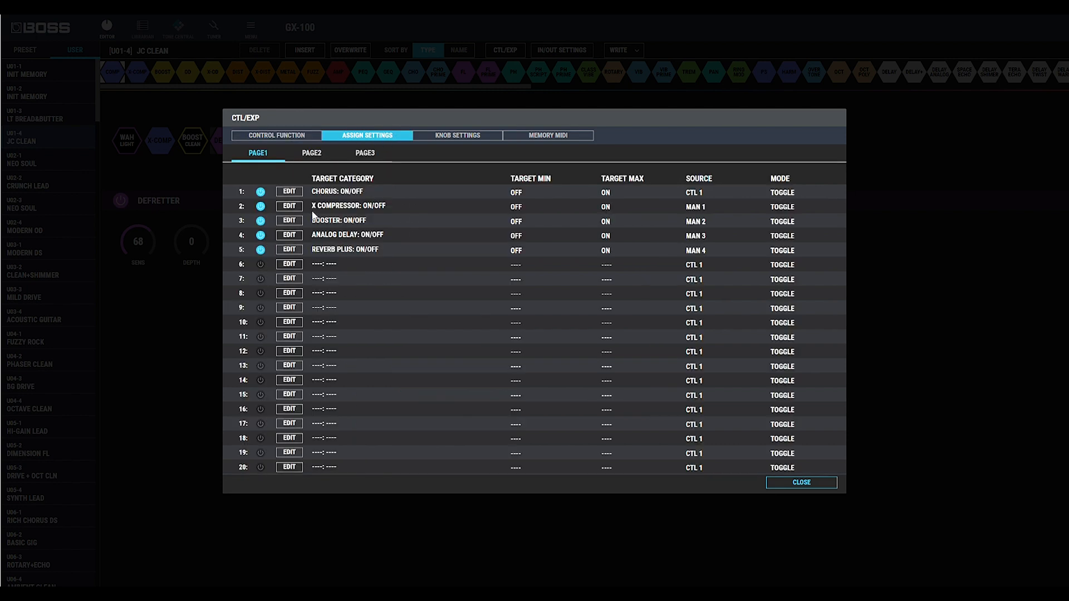
left_click(456, 135)
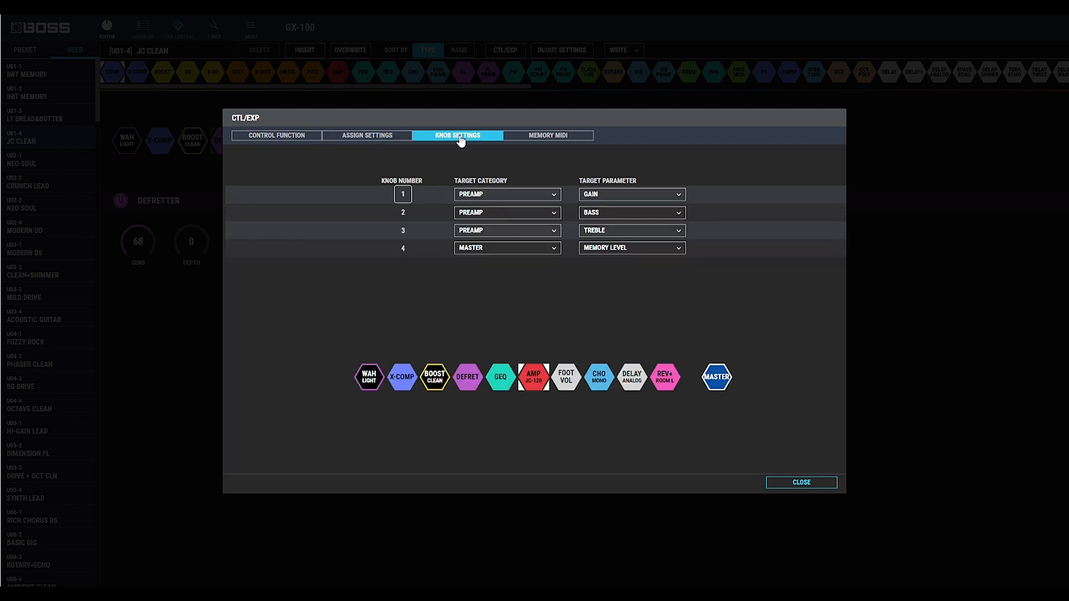
mouse_move(621, 232)
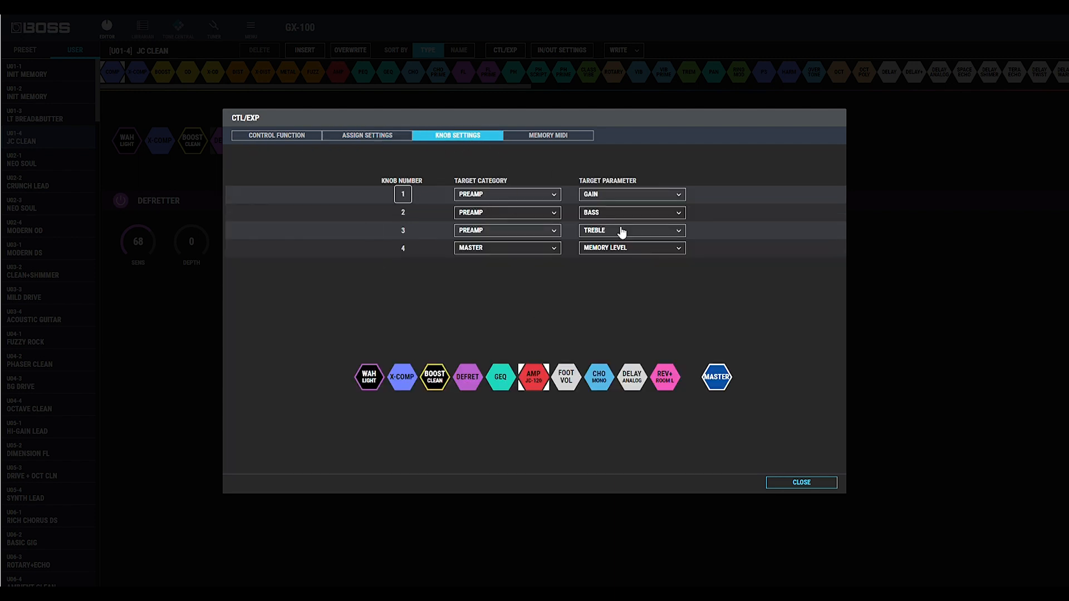
left_click(548, 135)
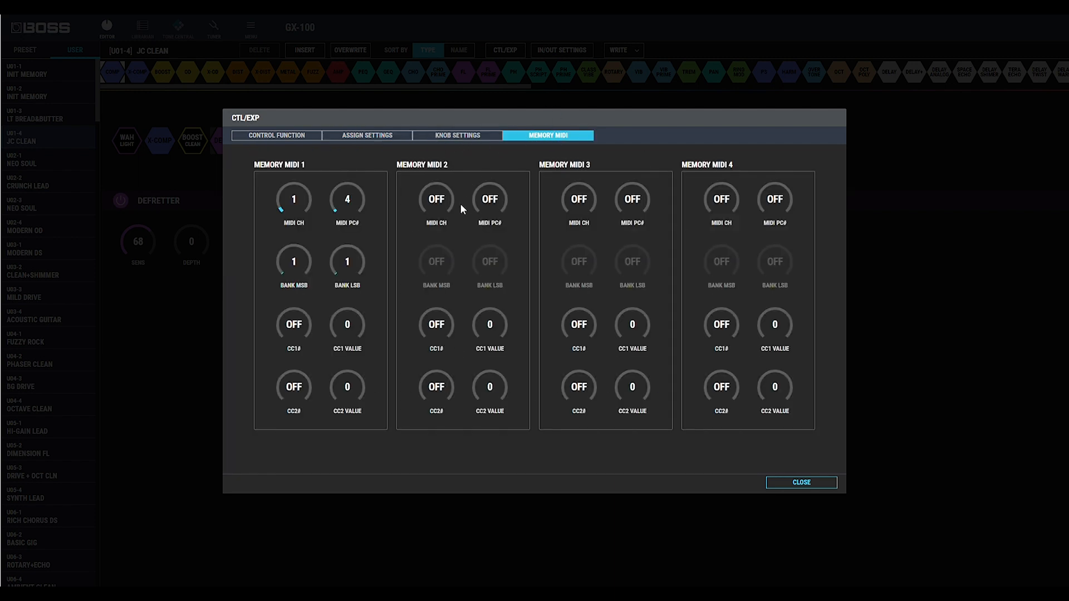
left_click(801, 482)
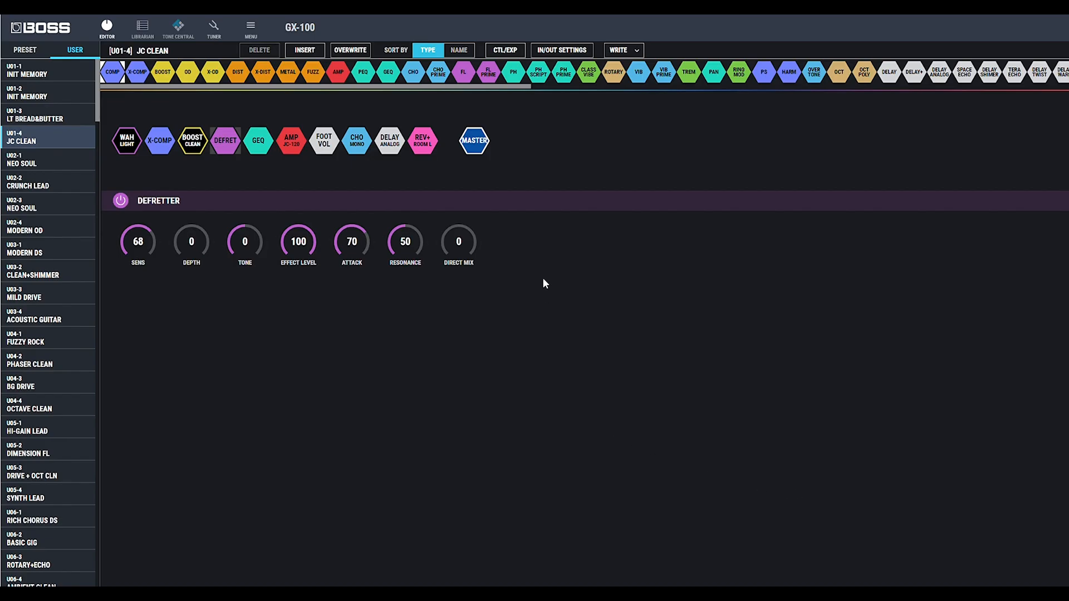
left_click(560, 50)
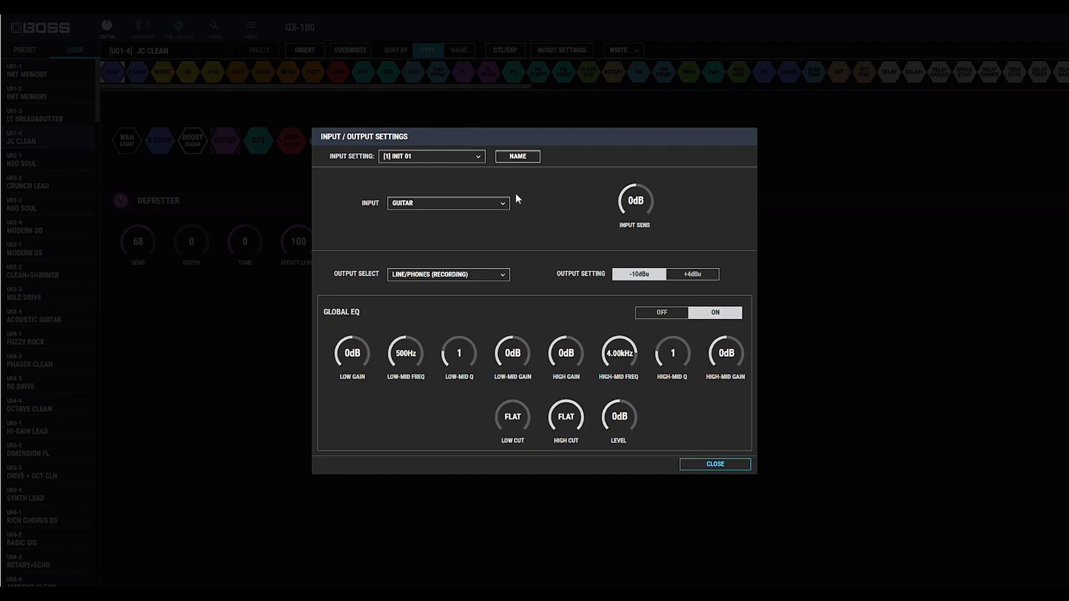
mouse_move(543, 152)
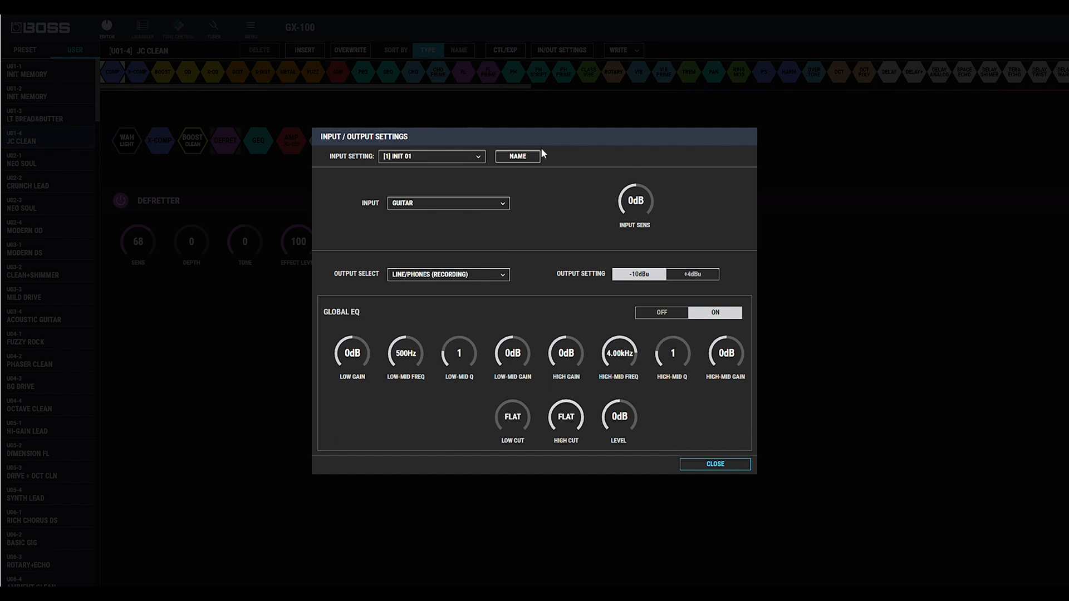
mouse_move(635, 220)
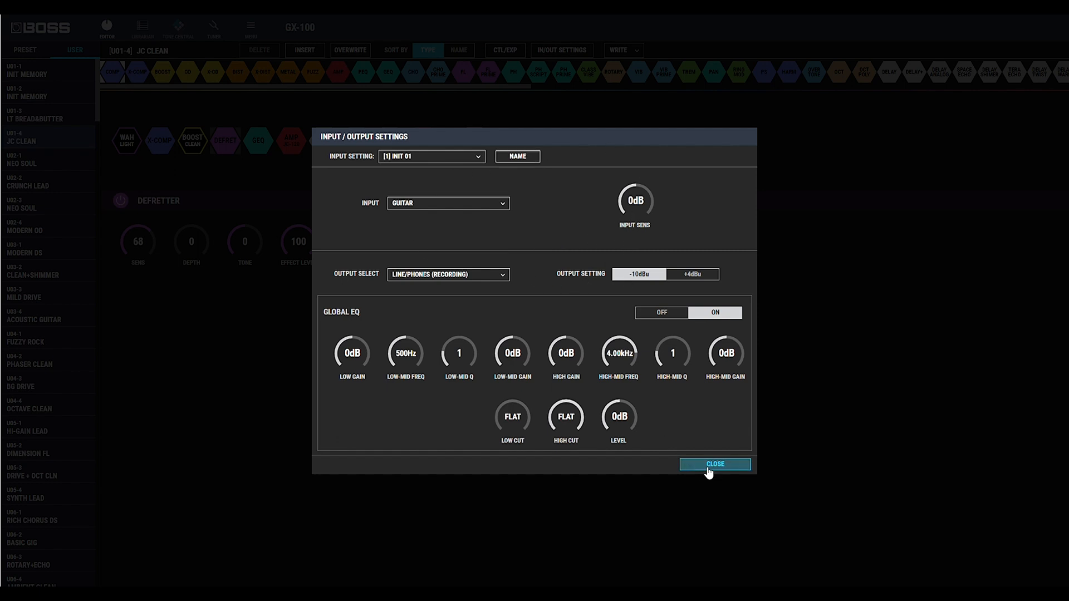
left_click(715, 464)
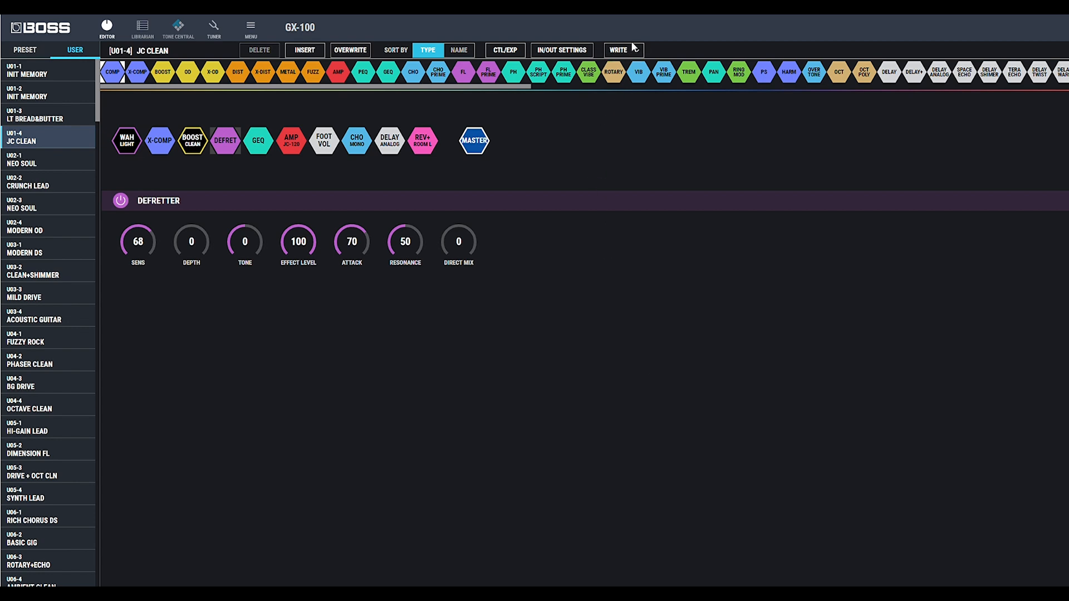
left_click(621, 50)
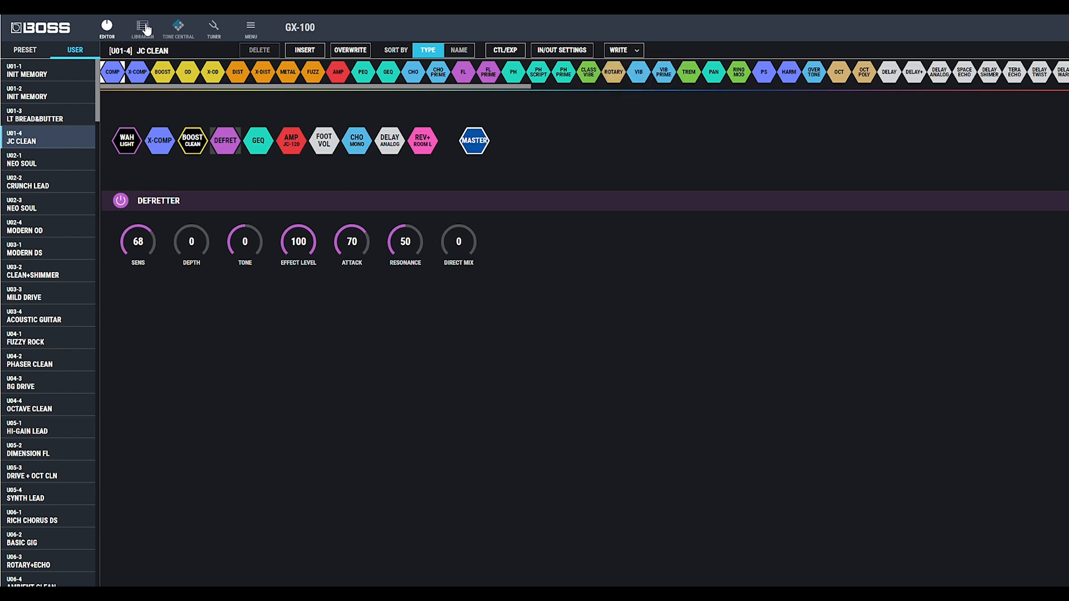
left_click(141, 26)
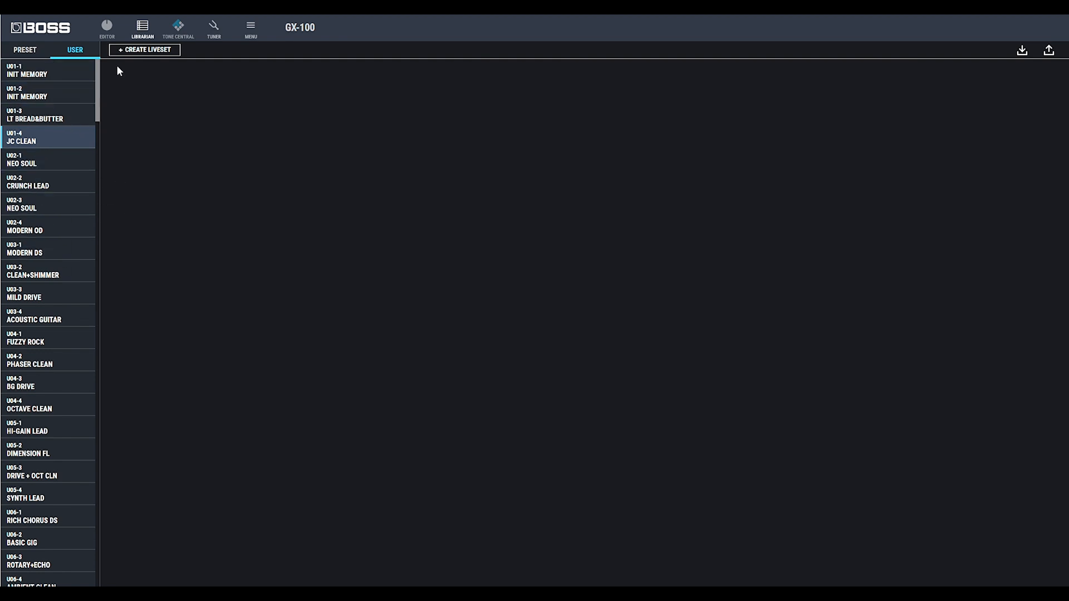
Create a new liveset named Test.
left_click(144, 49)
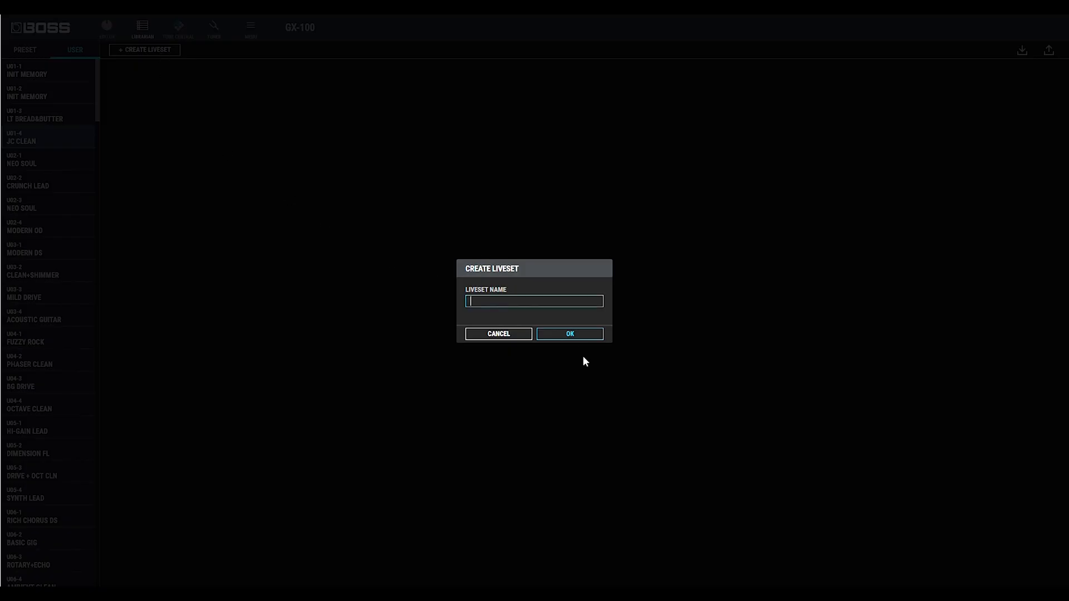
type("T")
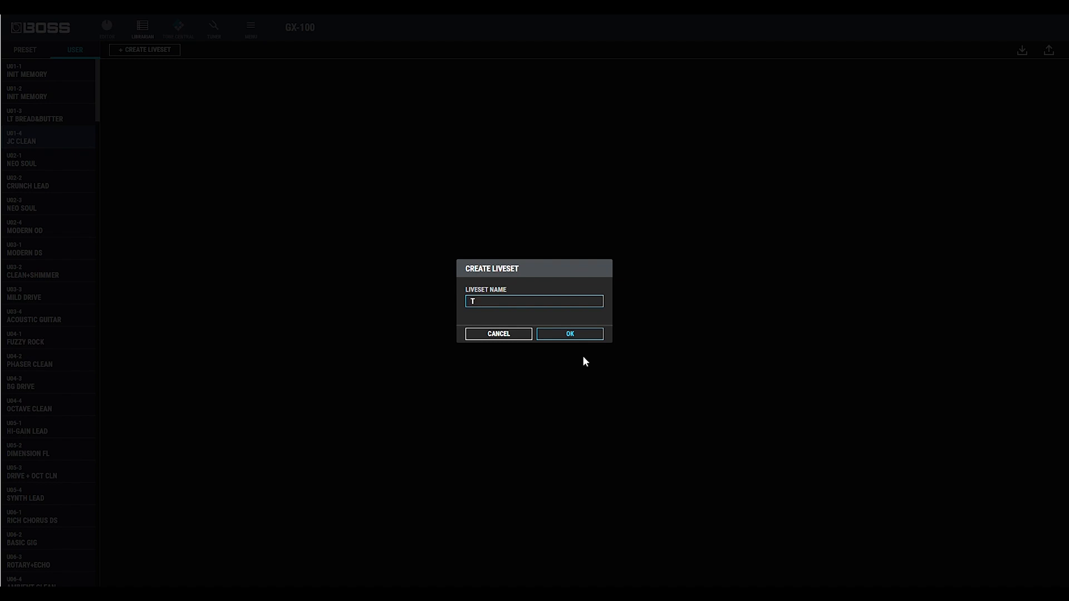
left_click(569, 333)
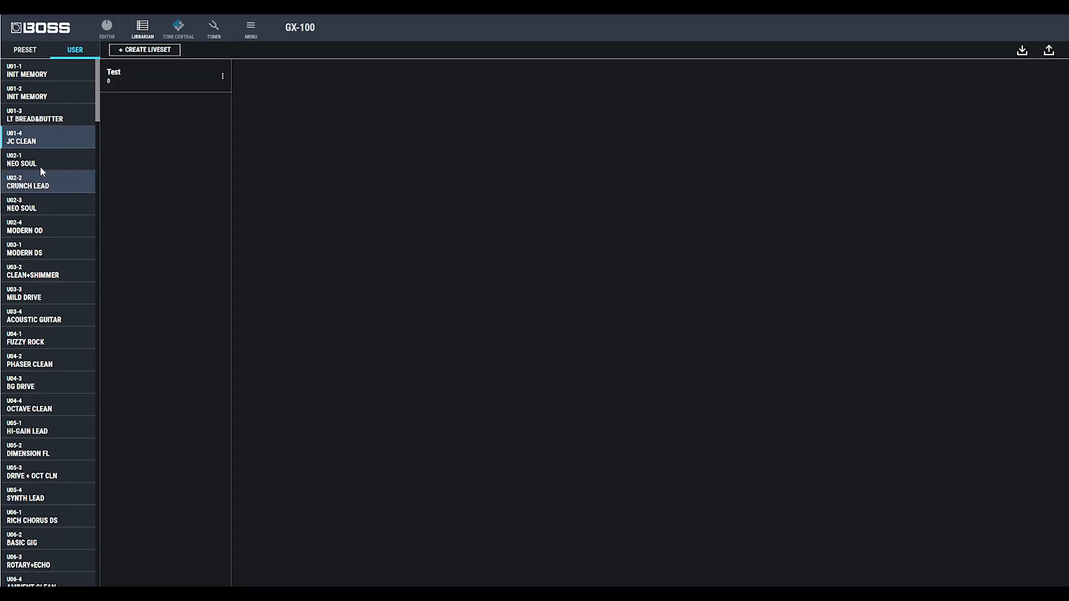
Add JC CLEAN and NEO SOUL to Test, then copy JC CLEAN onto U02-1, confirming the overwrite.
left_click(1022, 50)
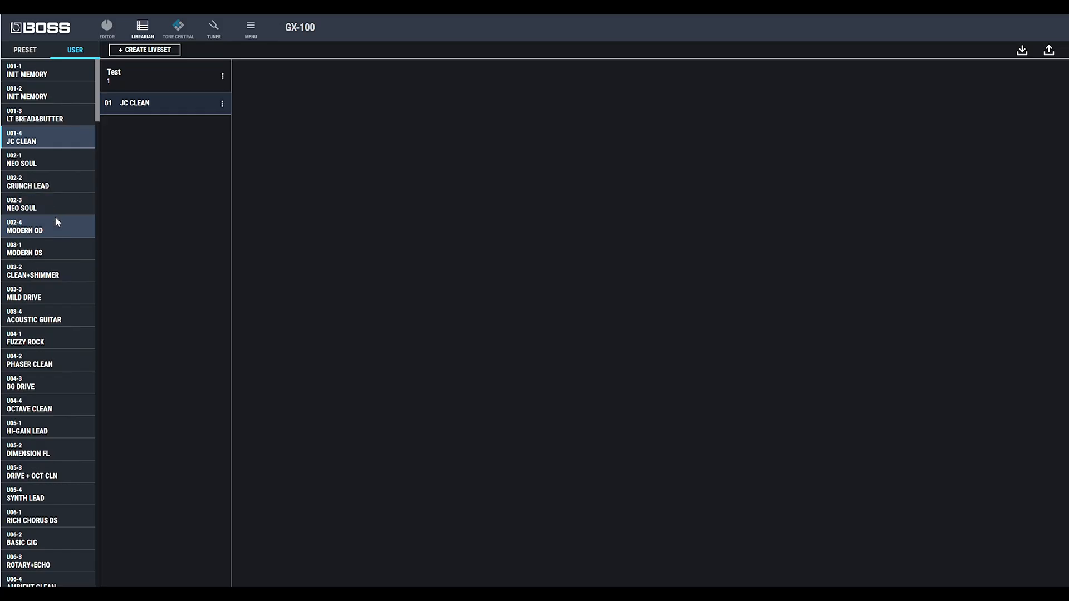
mouse_move(47, 208)
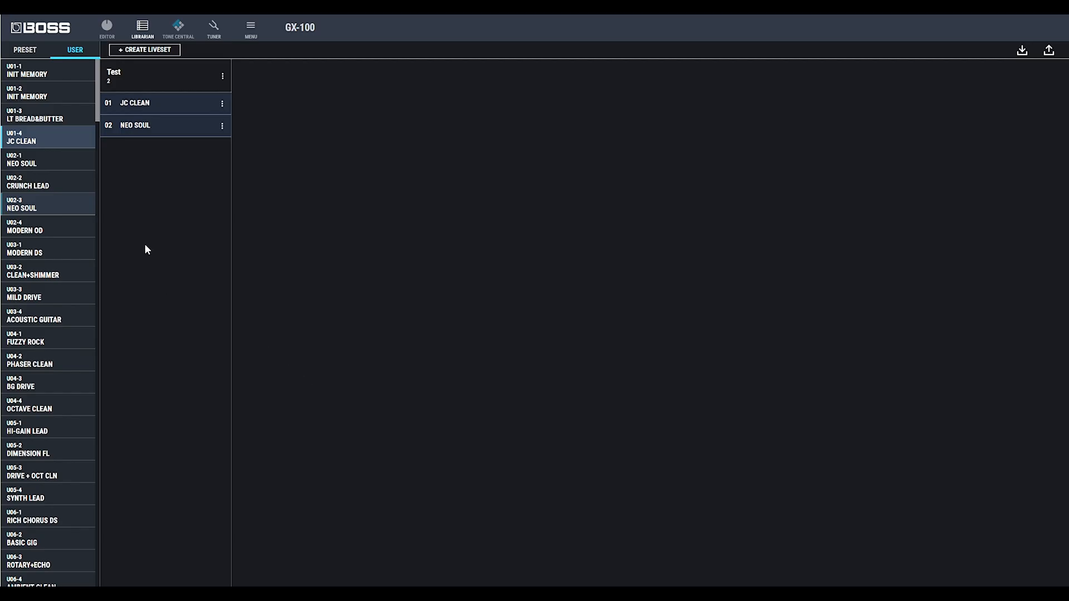
left_click_drag(134, 103, 143, 115)
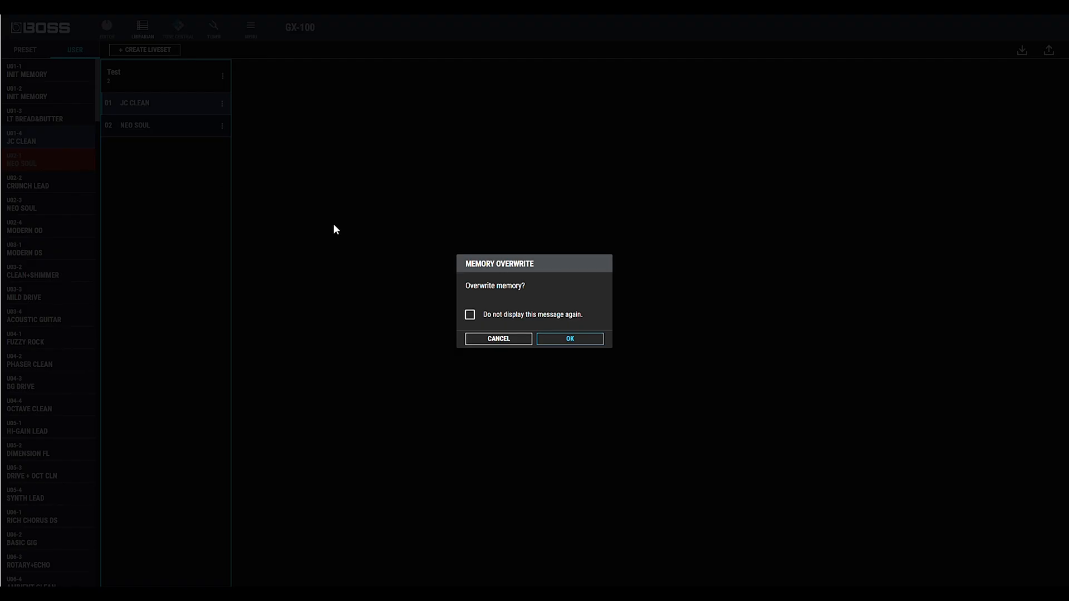
left_click(570, 338)
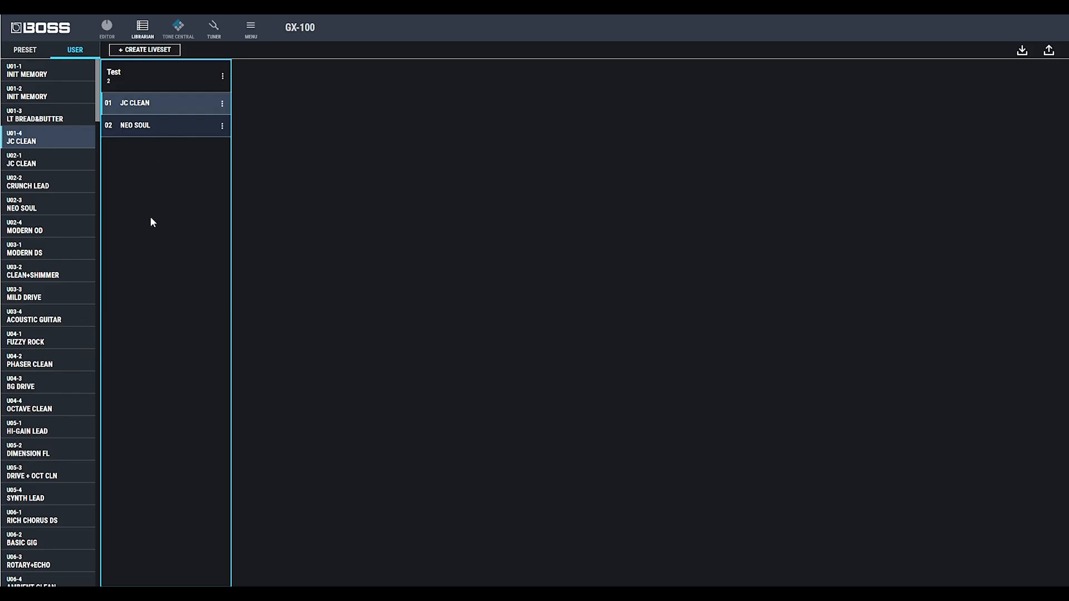
mouse_move(159, 222)
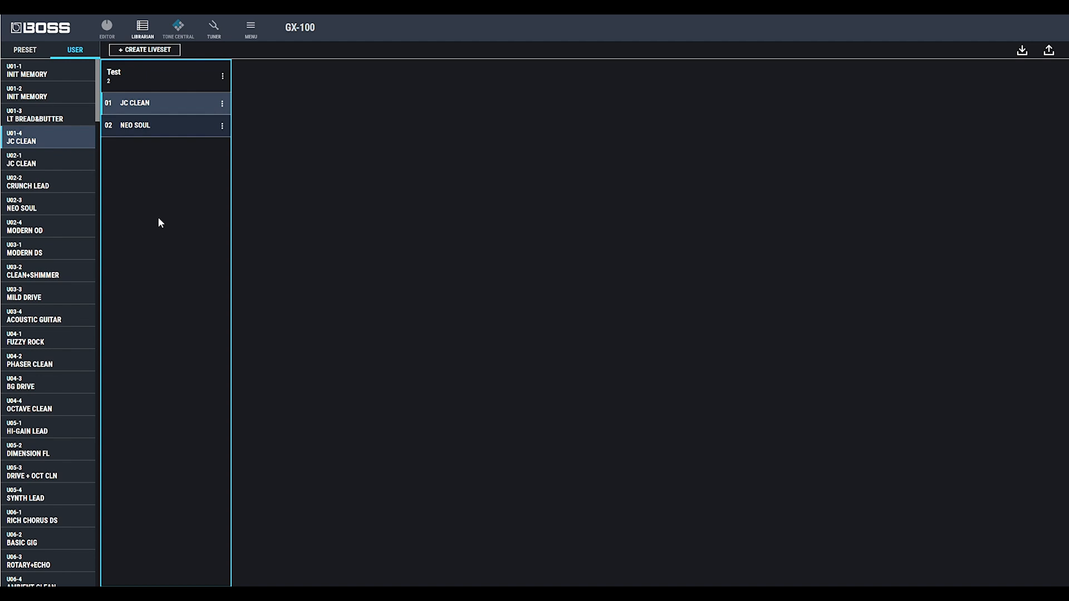
mouse_move(980, 59)
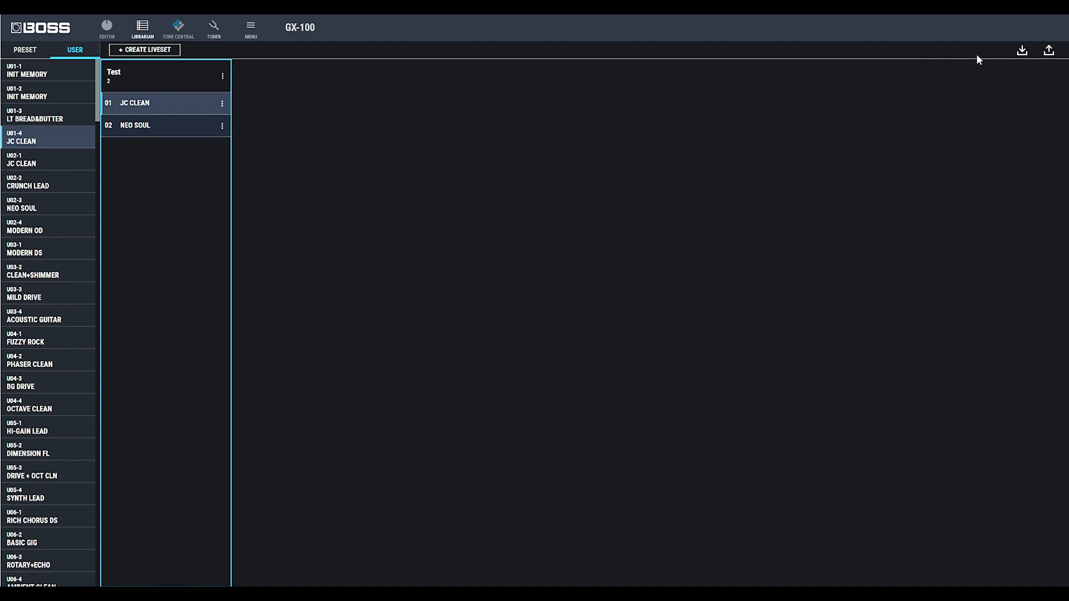
left_click(1048, 50)
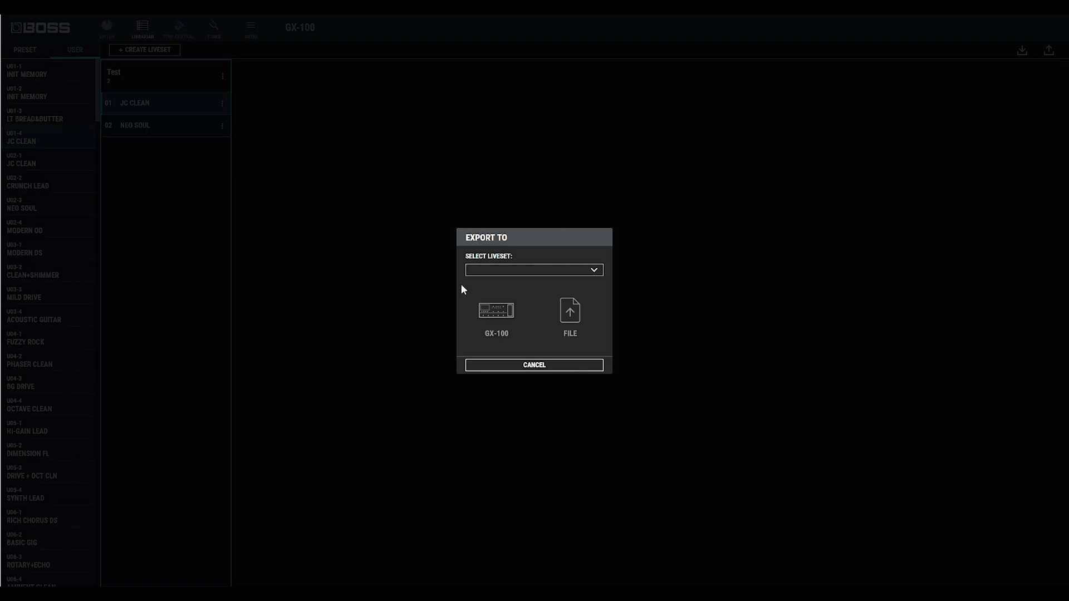
left_click(534, 270)
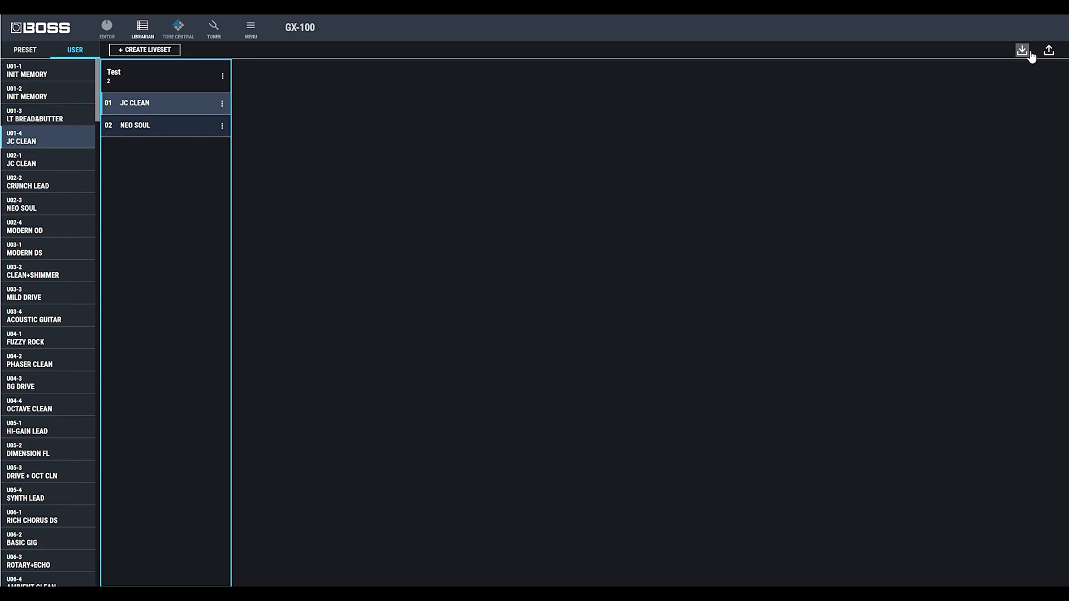
left_click(1021, 50)
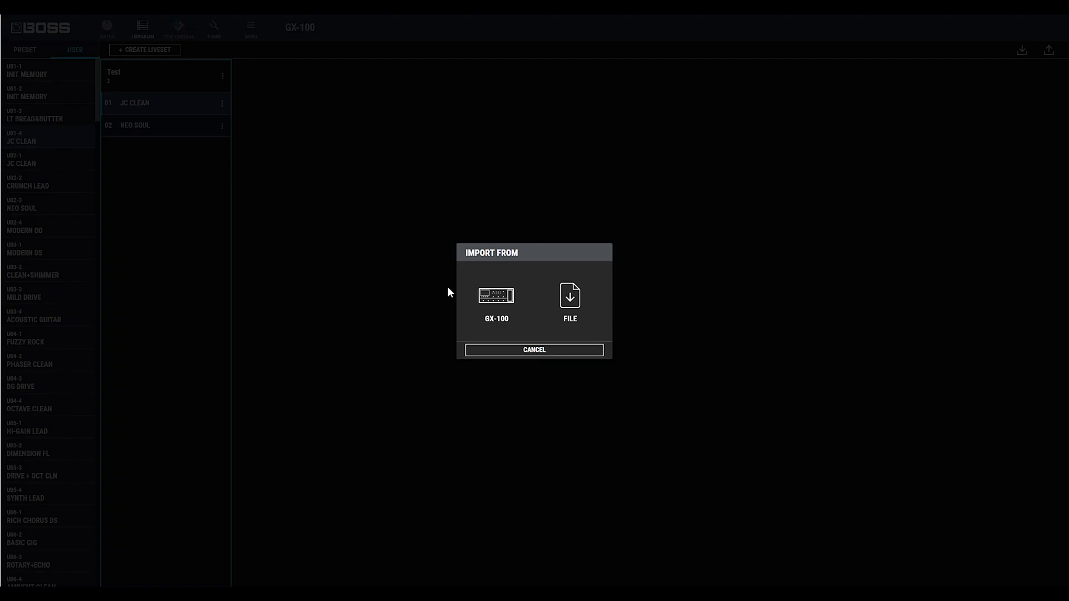
left_click(534, 350)
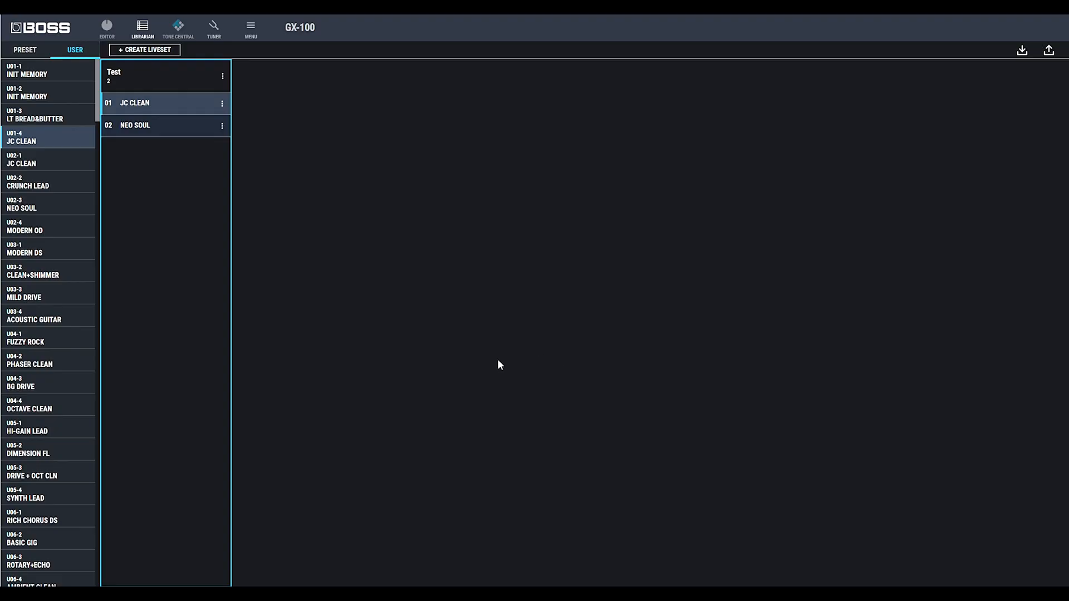
Add the Leon Todd Collection GX-100 from Tone Central and dismiss the Completed message.
left_click(177, 27)
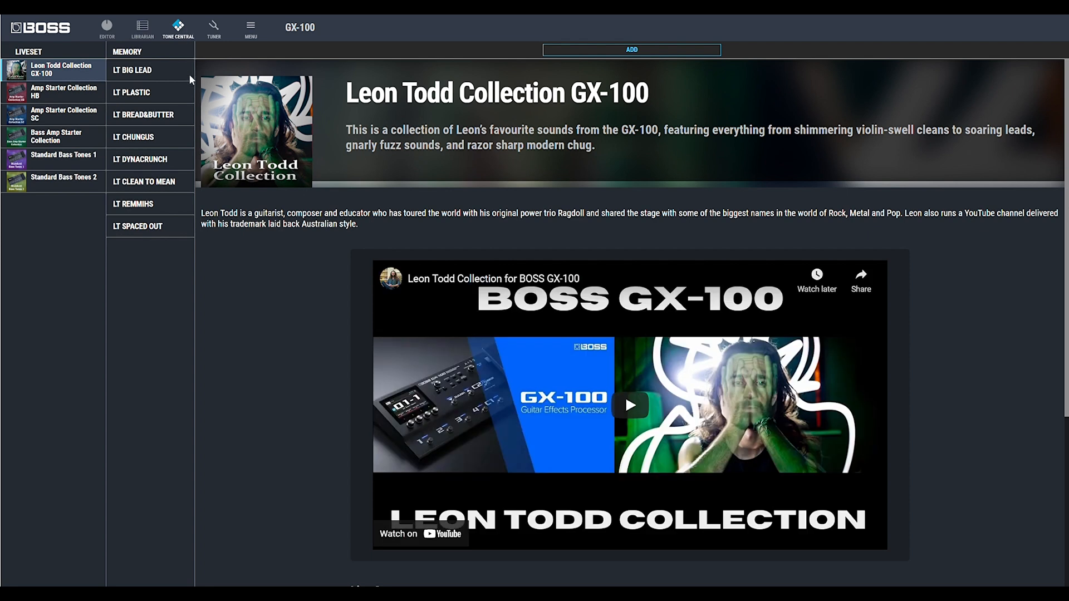
mouse_move(48, 237)
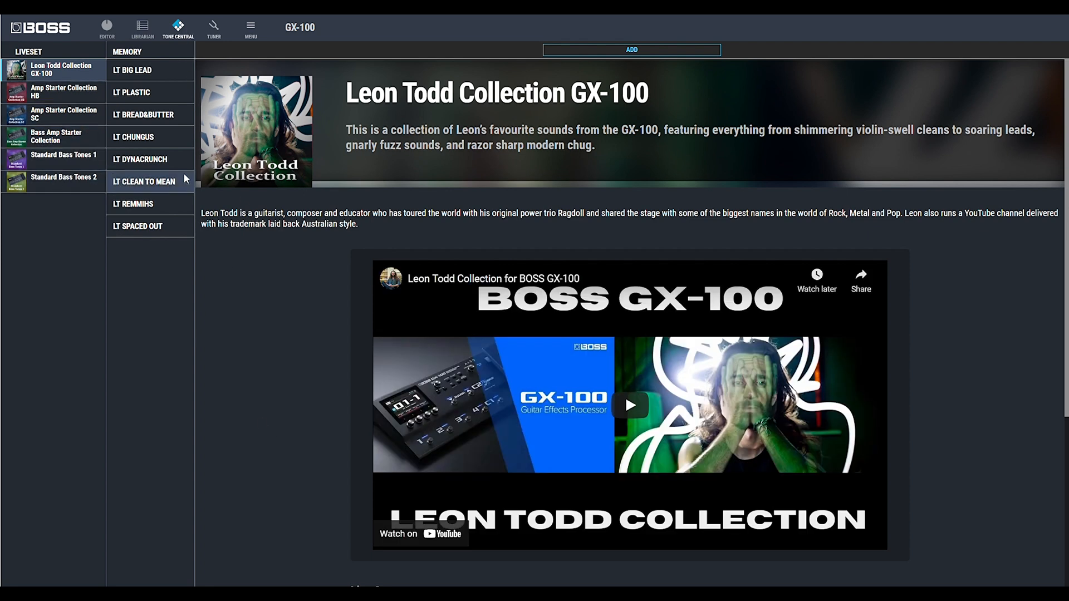
mouse_move(150, 136)
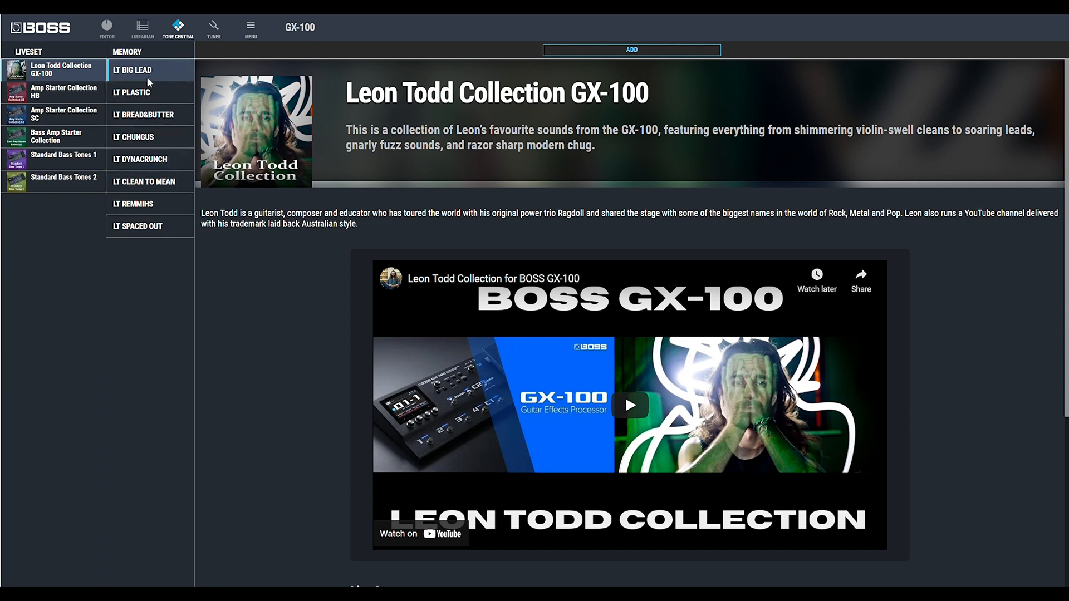
left_click(107, 28)
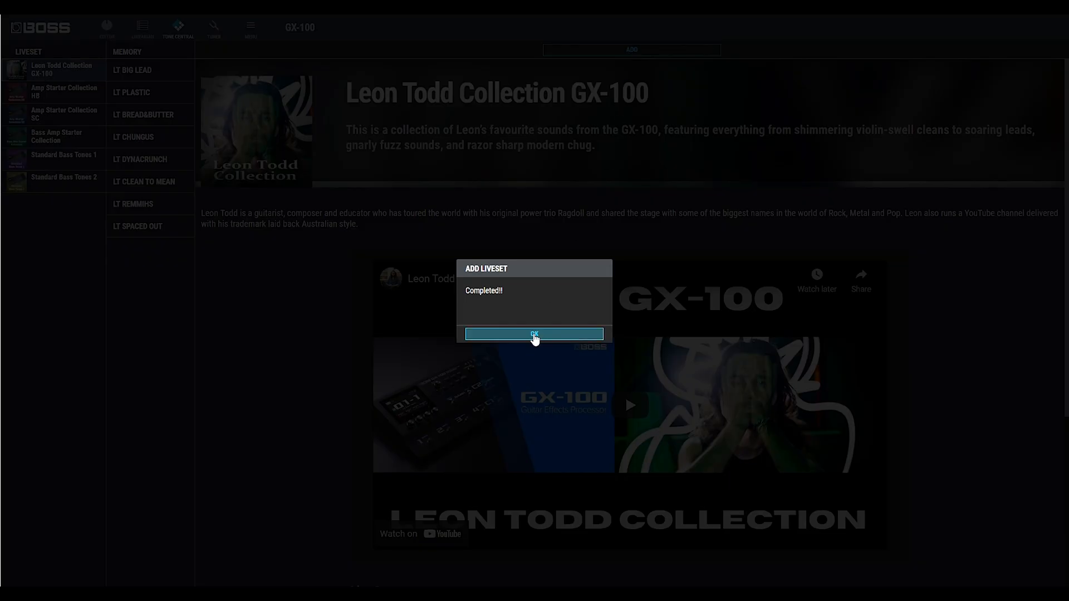
left_click(534, 333)
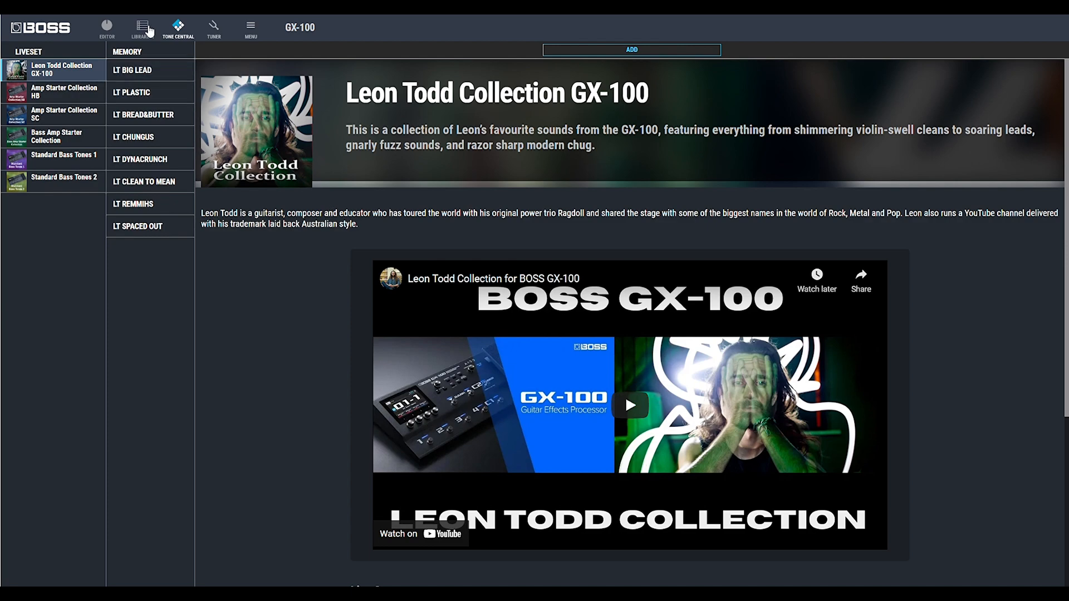
In the Librarian, write LT CHUNGUS into U01-4 and rename liveset entry 04.
left_click(141, 28)
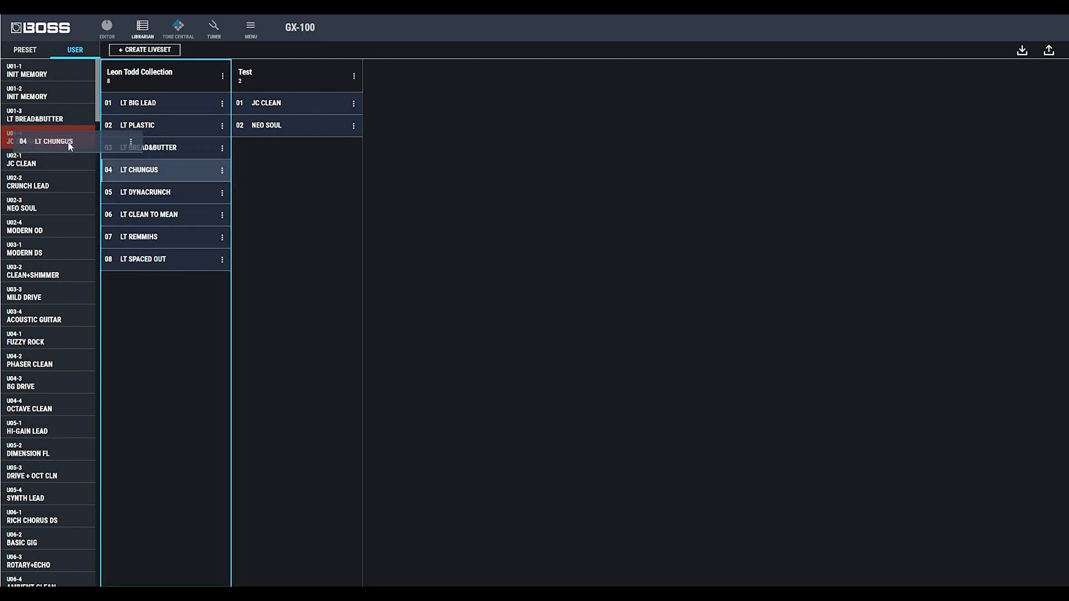
left_click(1049, 50)
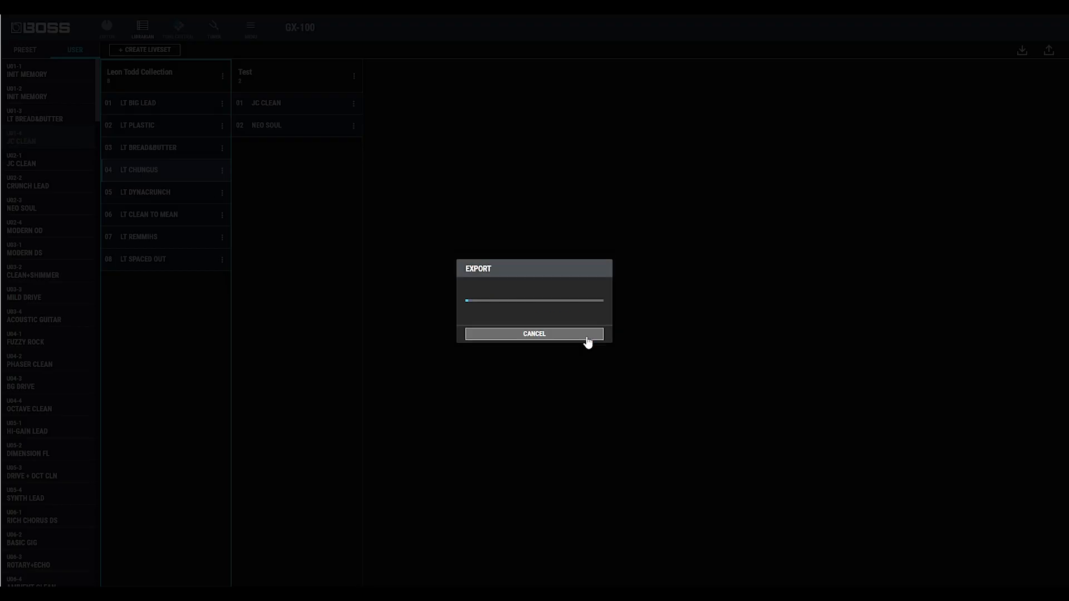
left_click(534, 333)
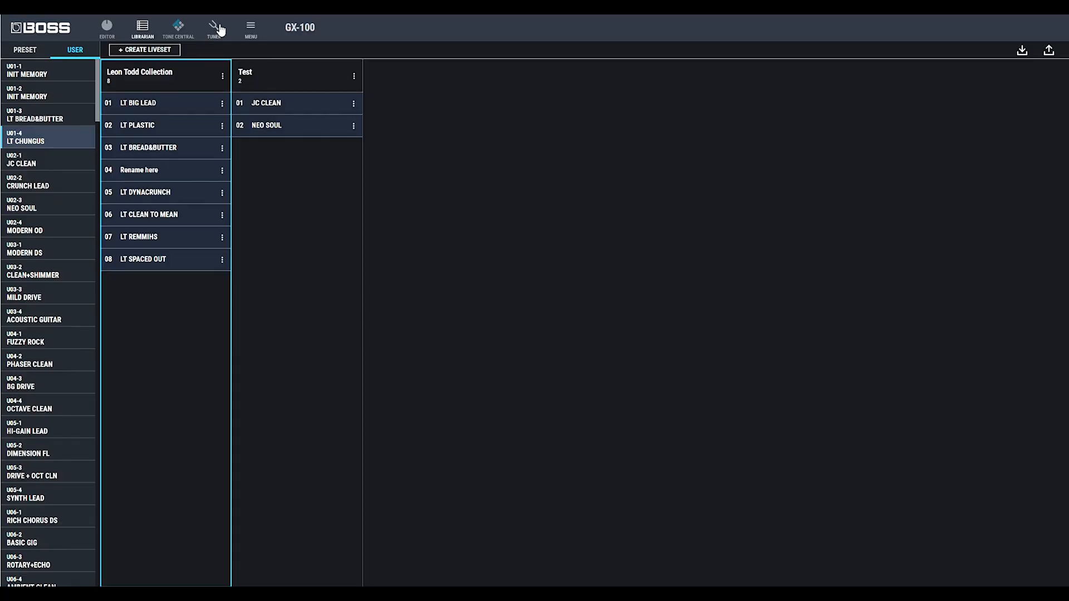
Show the tuner and close it again.
left_click(214, 25)
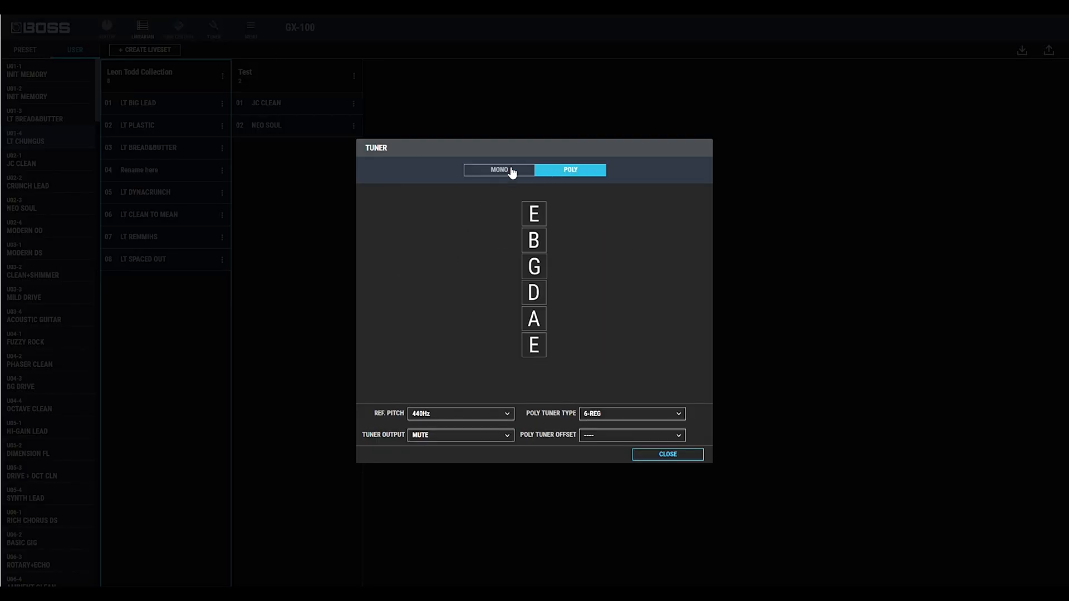
left_click(667, 455)
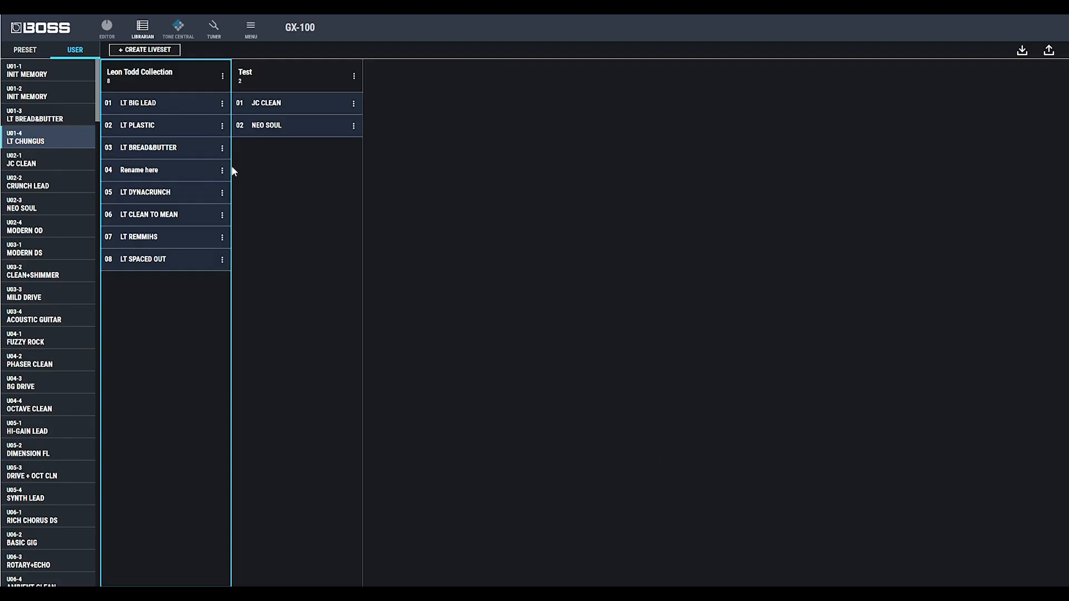
left_click(250, 28)
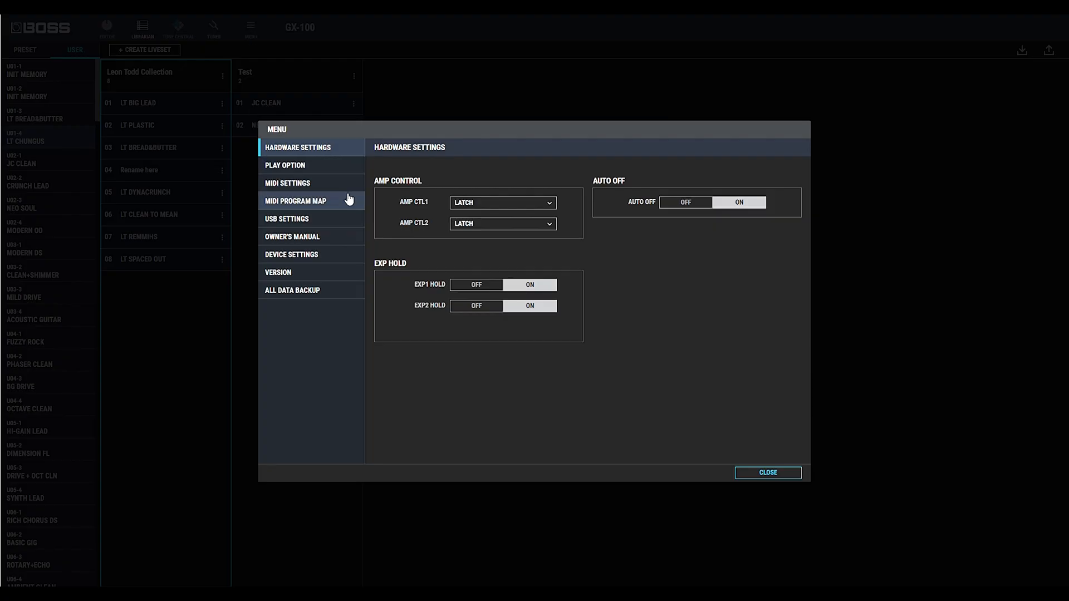
mouse_move(302, 168)
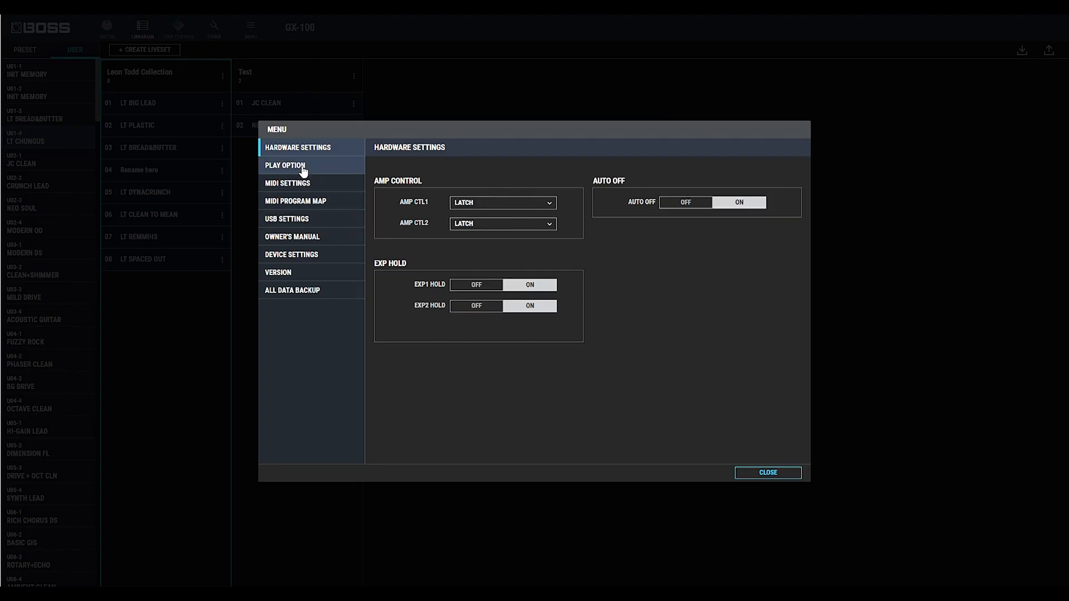
left_click(292, 236)
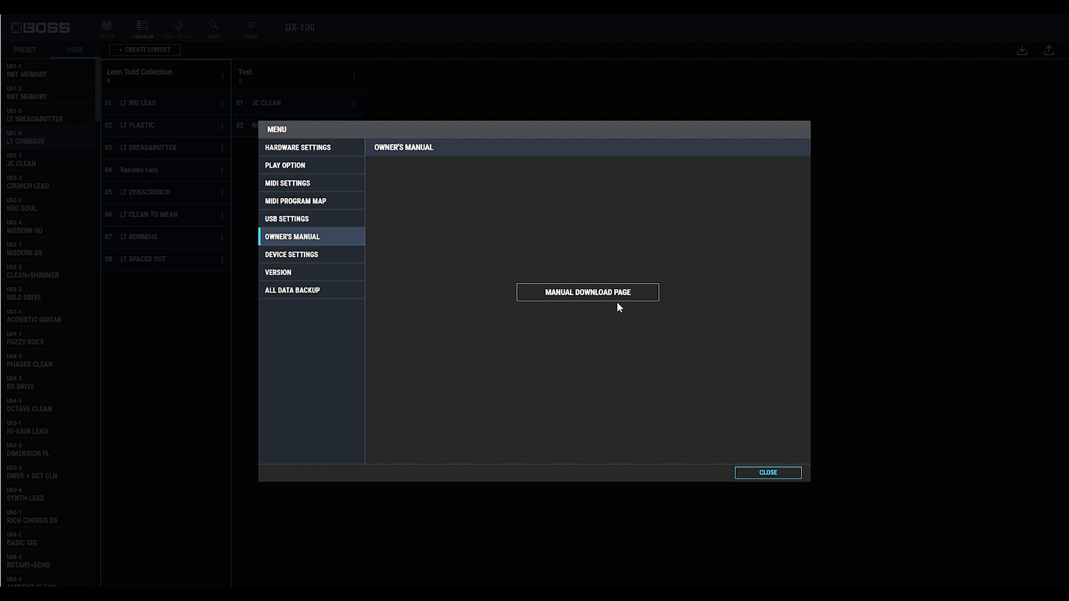
left_click(291, 254)
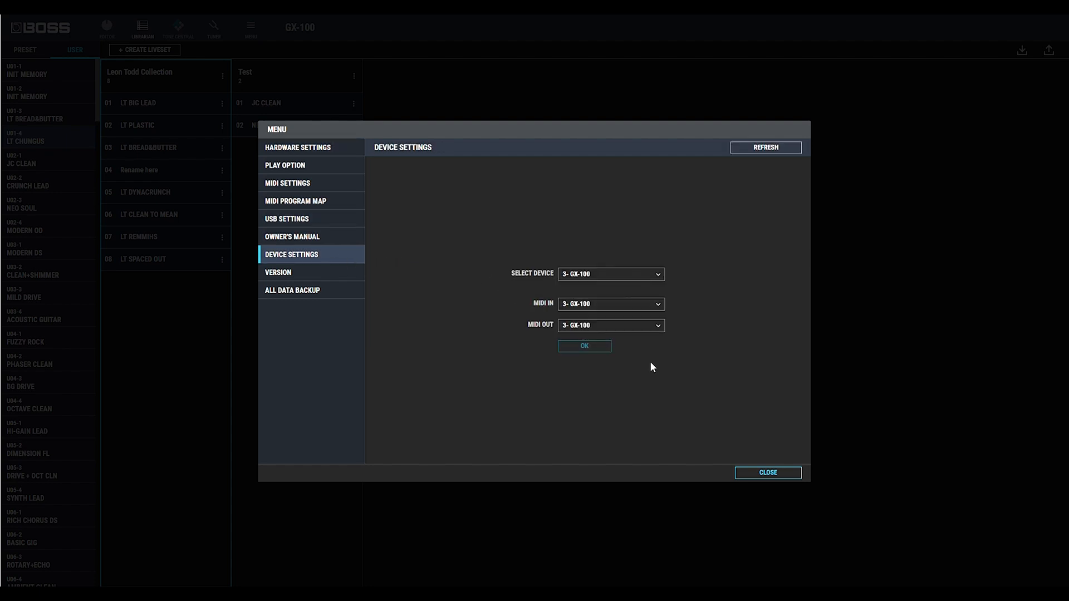
mouse_move(435, 324)
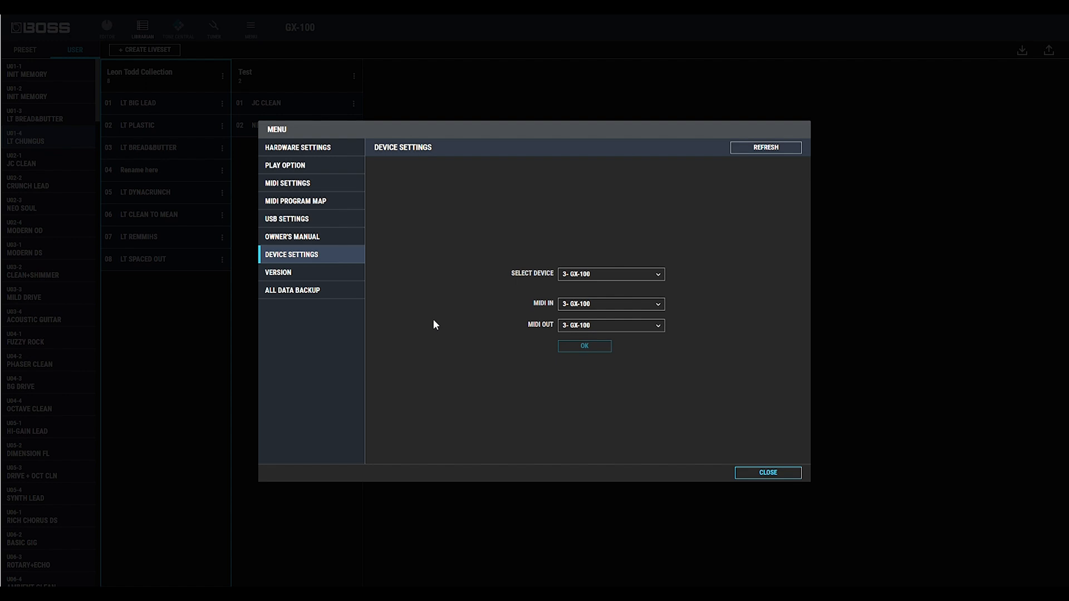
left_click(292, 289)
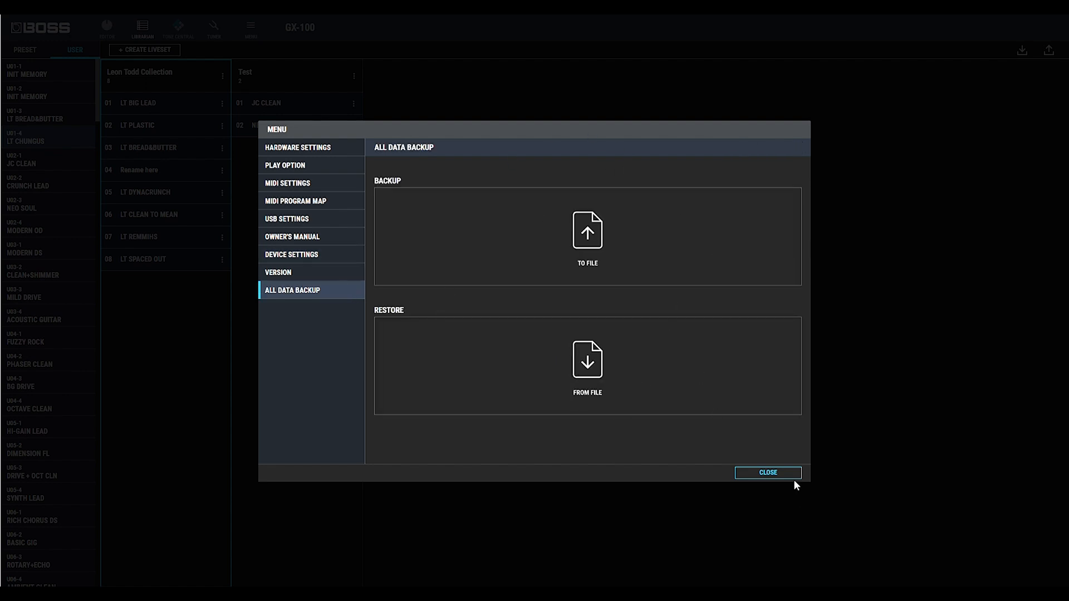
left_click(766, 472)
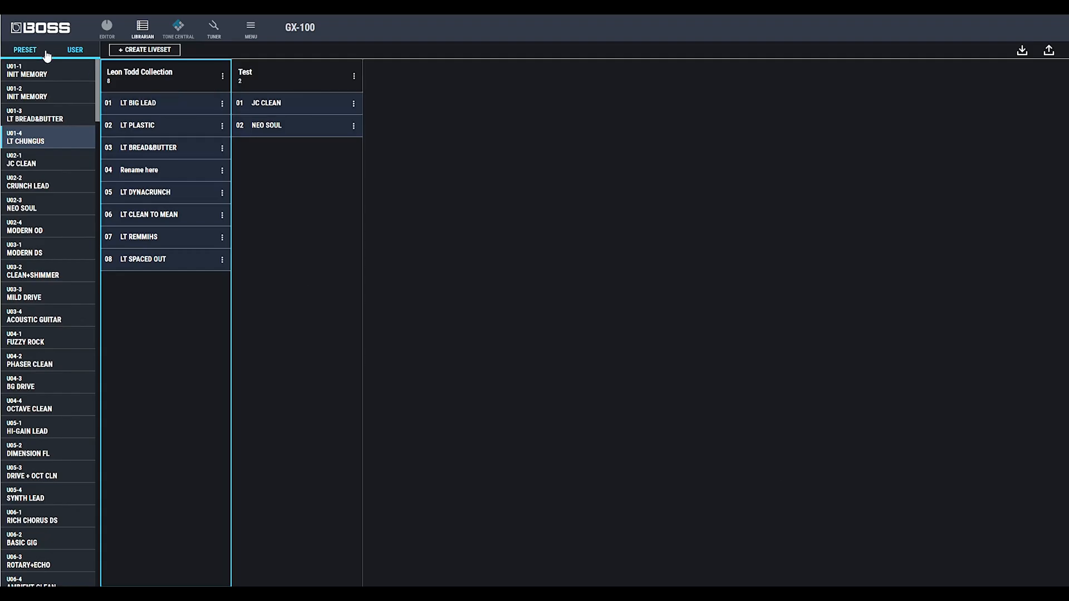